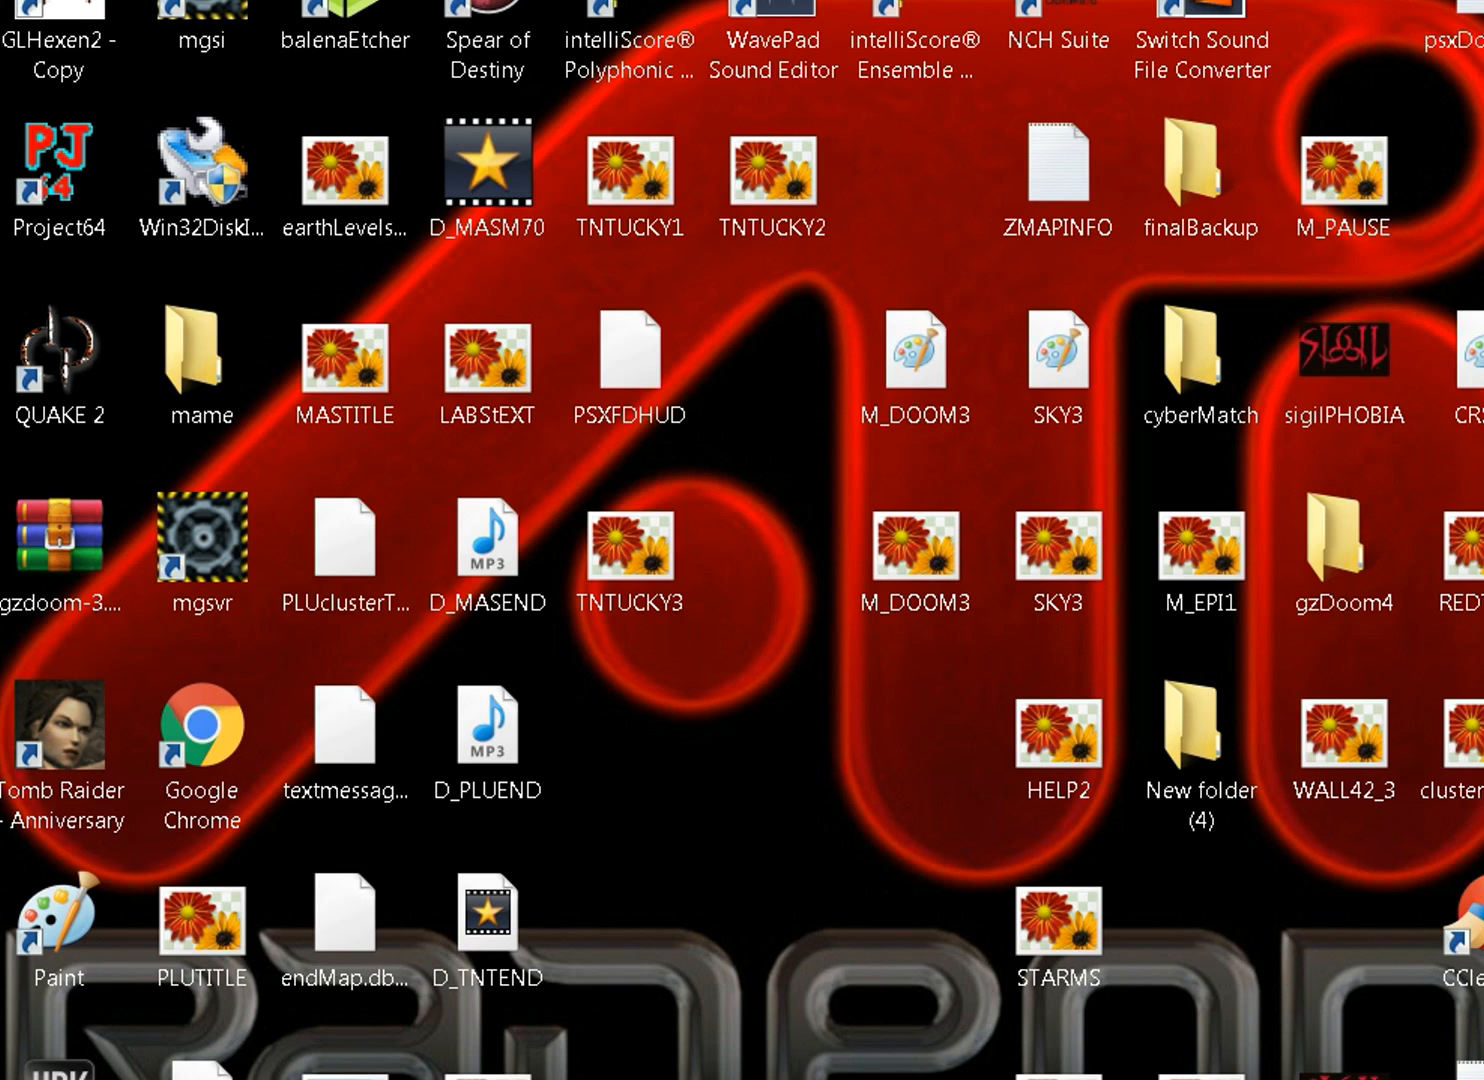
{"action": "mouse_move", "coordinate": [678, 798]}
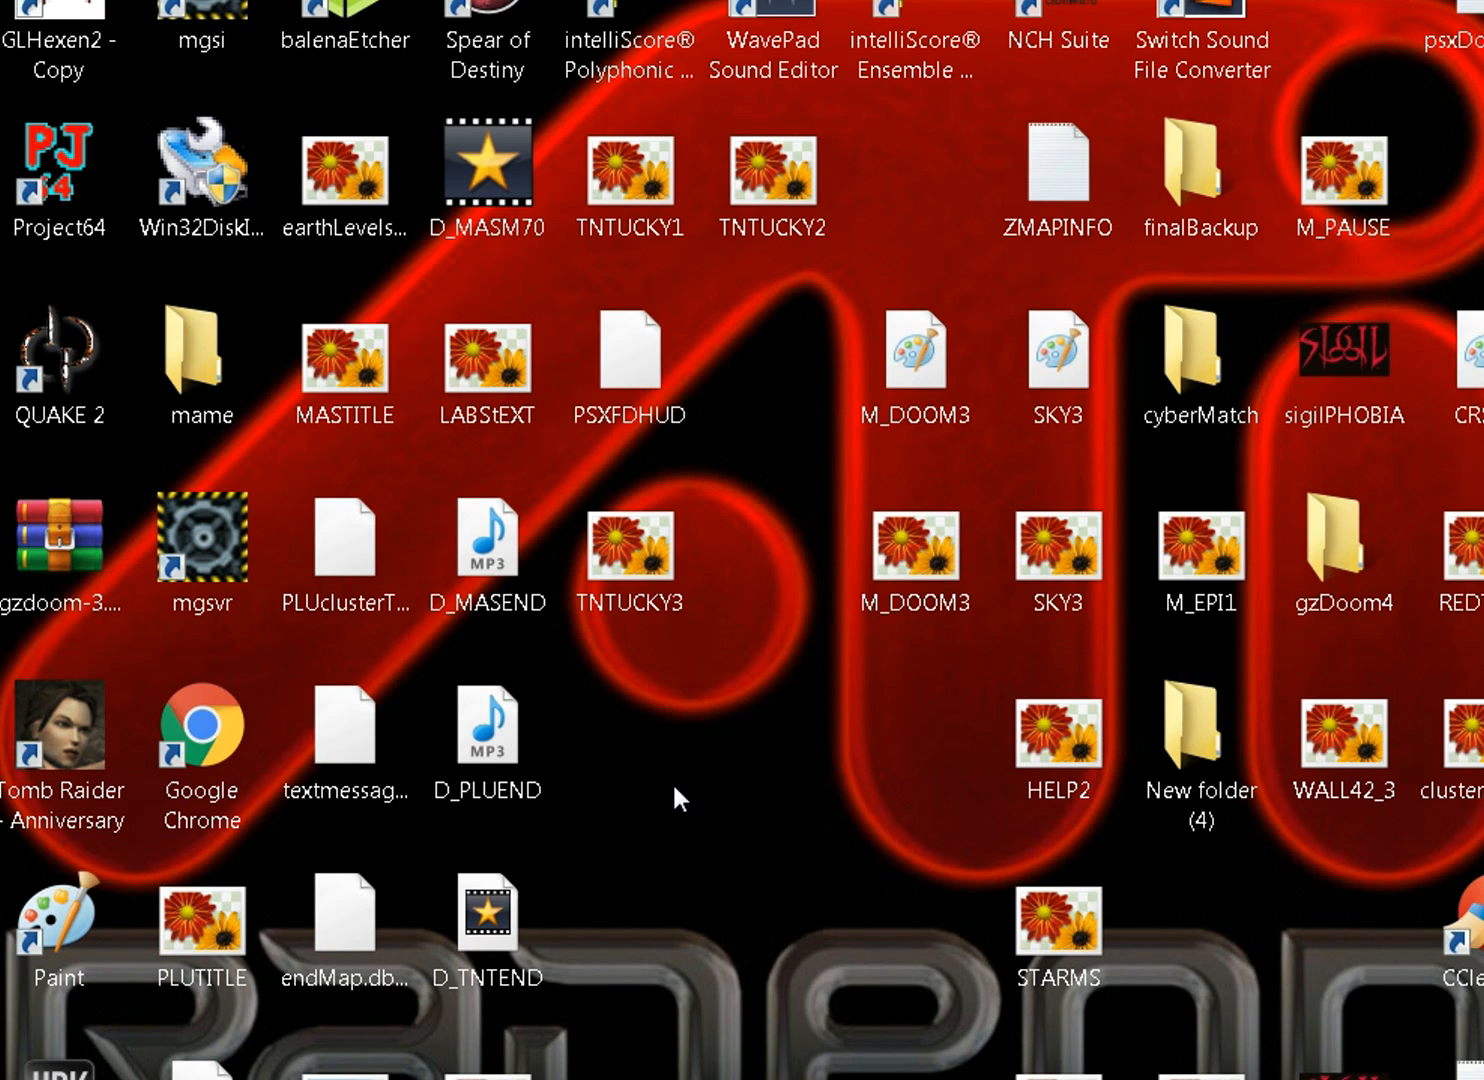
{"action": "mouse_move", "coordinate": [694, 792]}
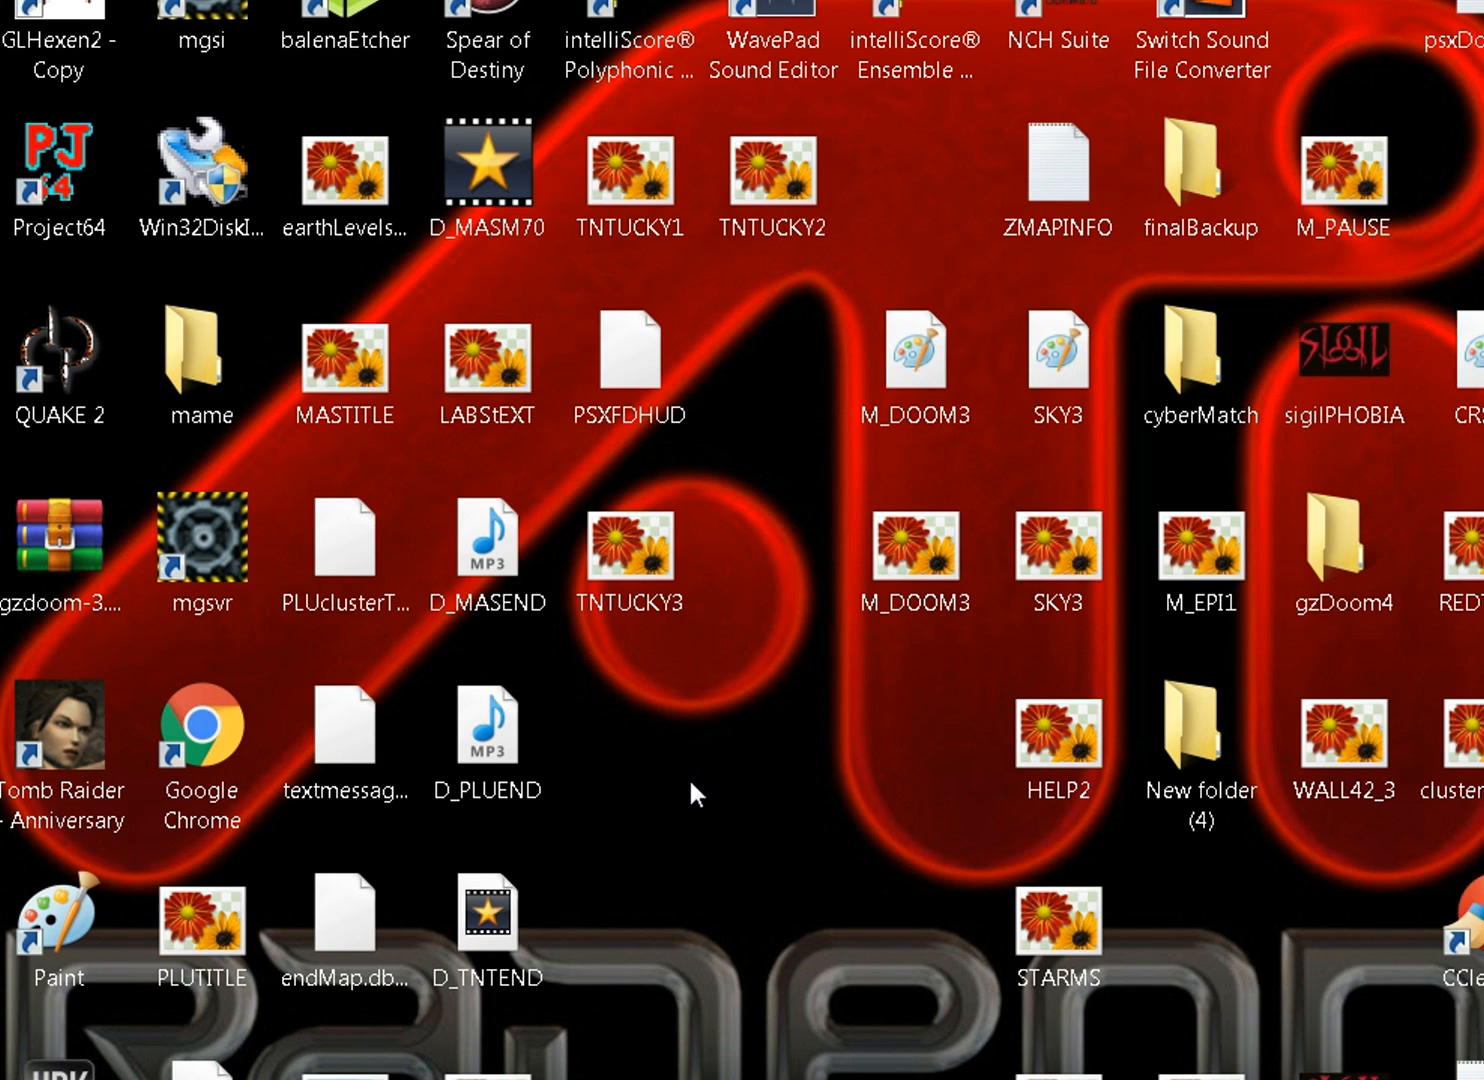
{"action": "mouse_move", "coordinate": [710, 750]}
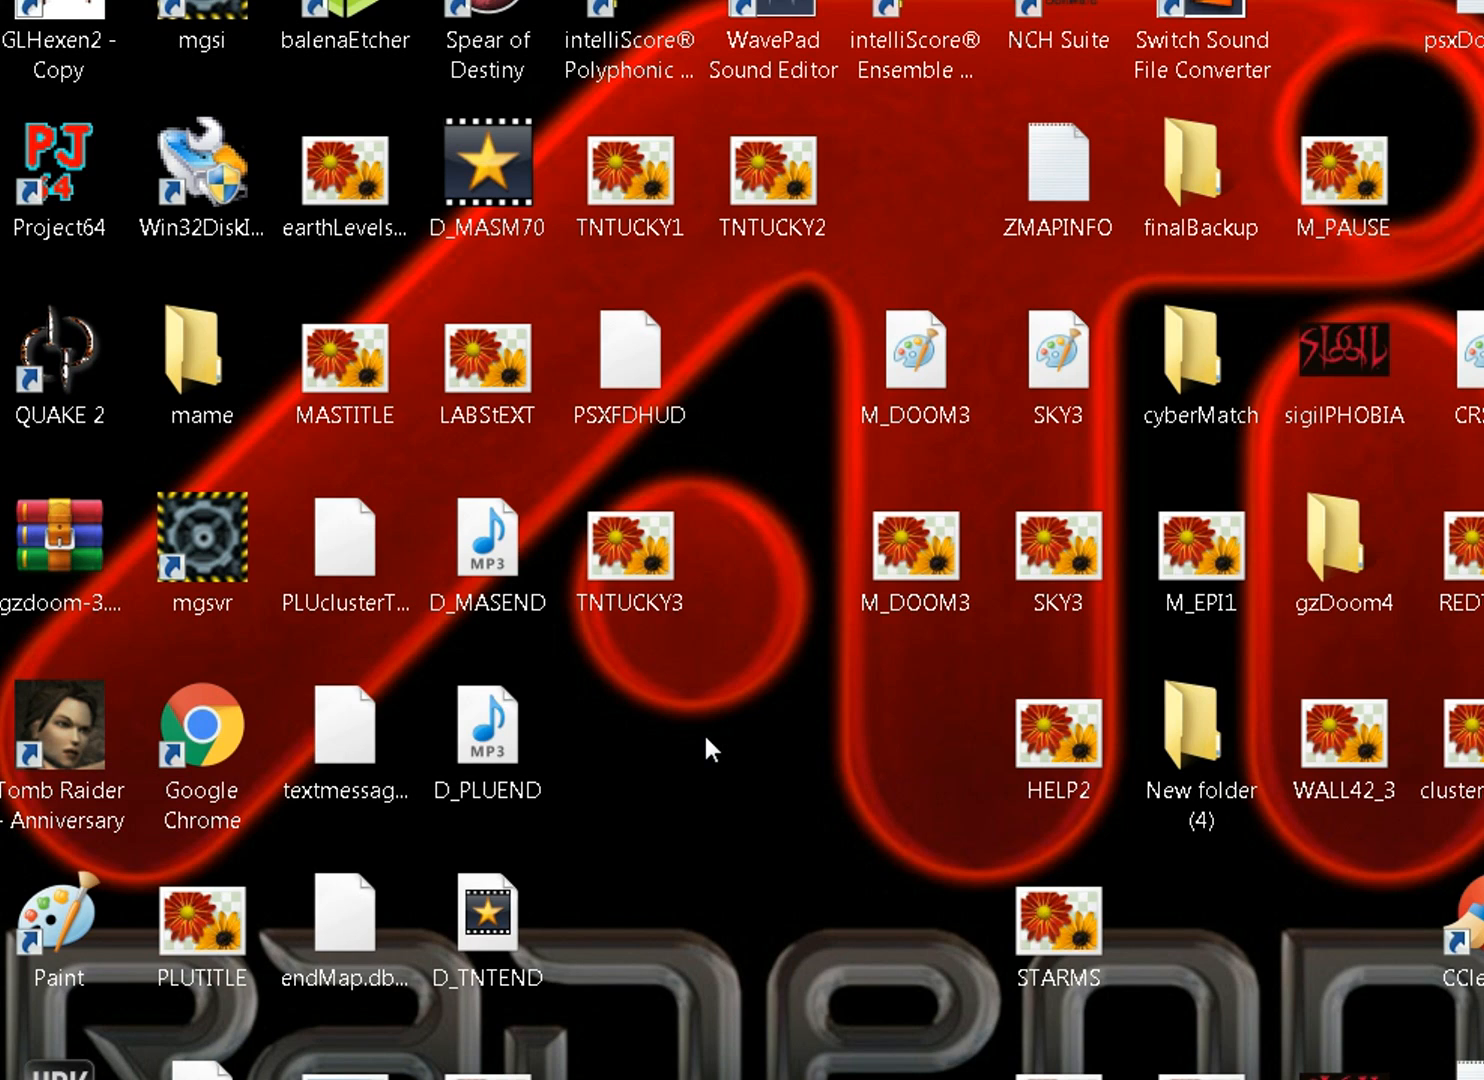
Step: Launch SLADE, dismiss the update notice, load PLUTONIA.WAD from Recent Files and scroll to its PNG entries
{"action": "left_click", "coordinate": [60, 740]}
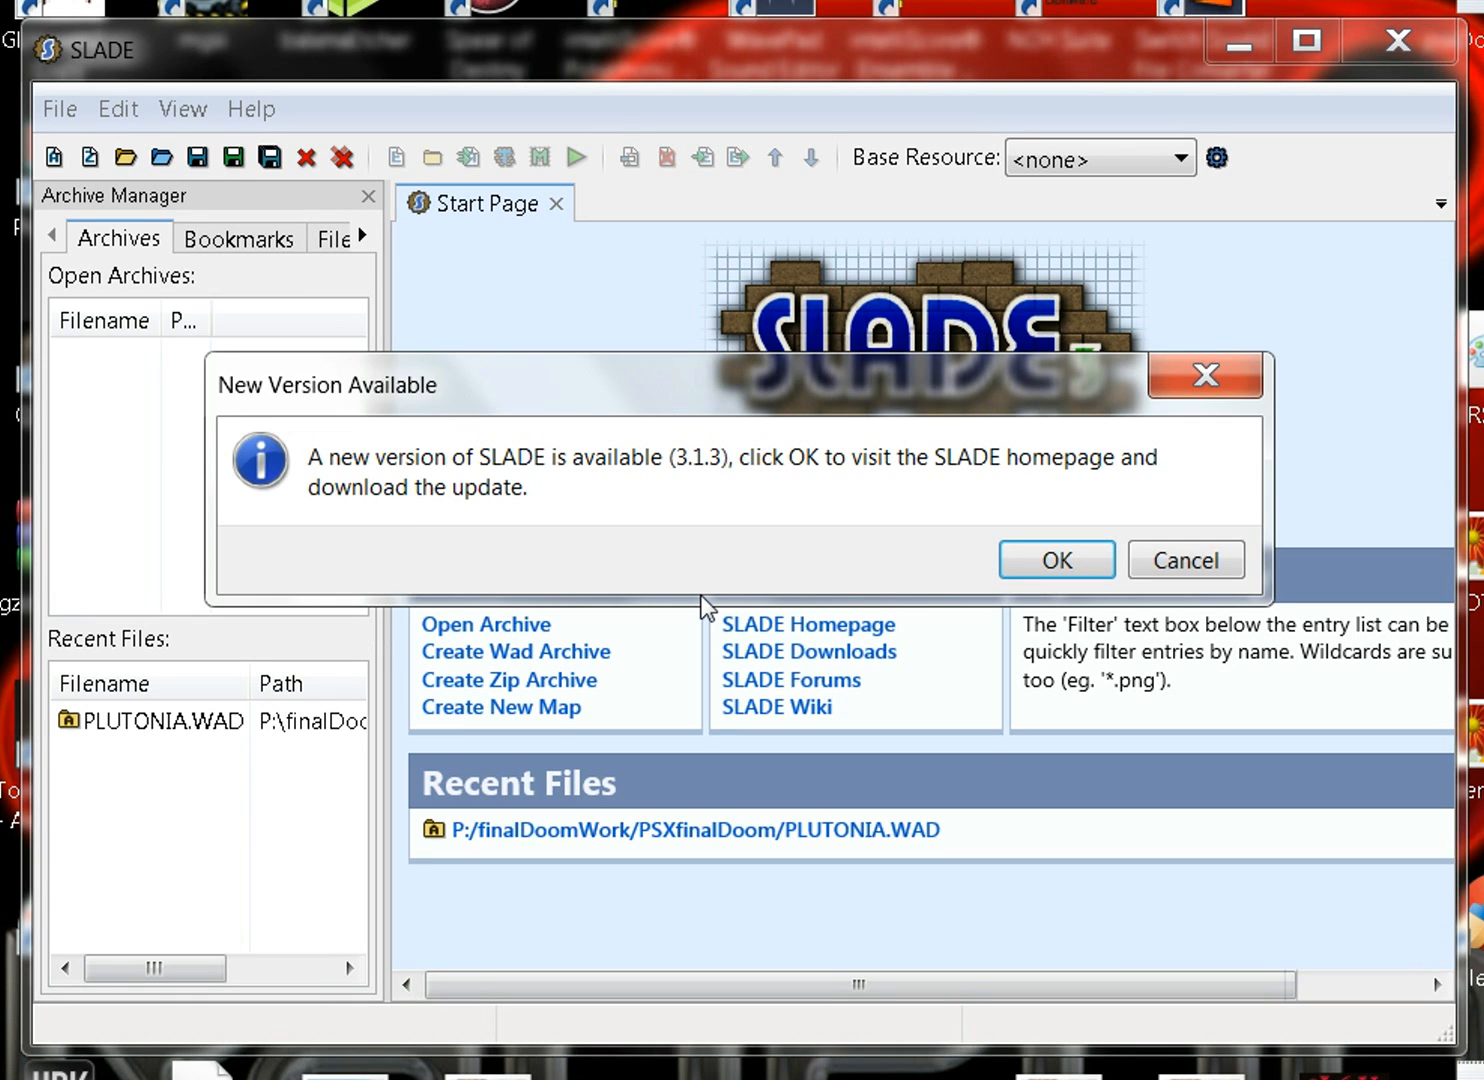
{"action": "left_click", "coordinate": [1186, 560]}
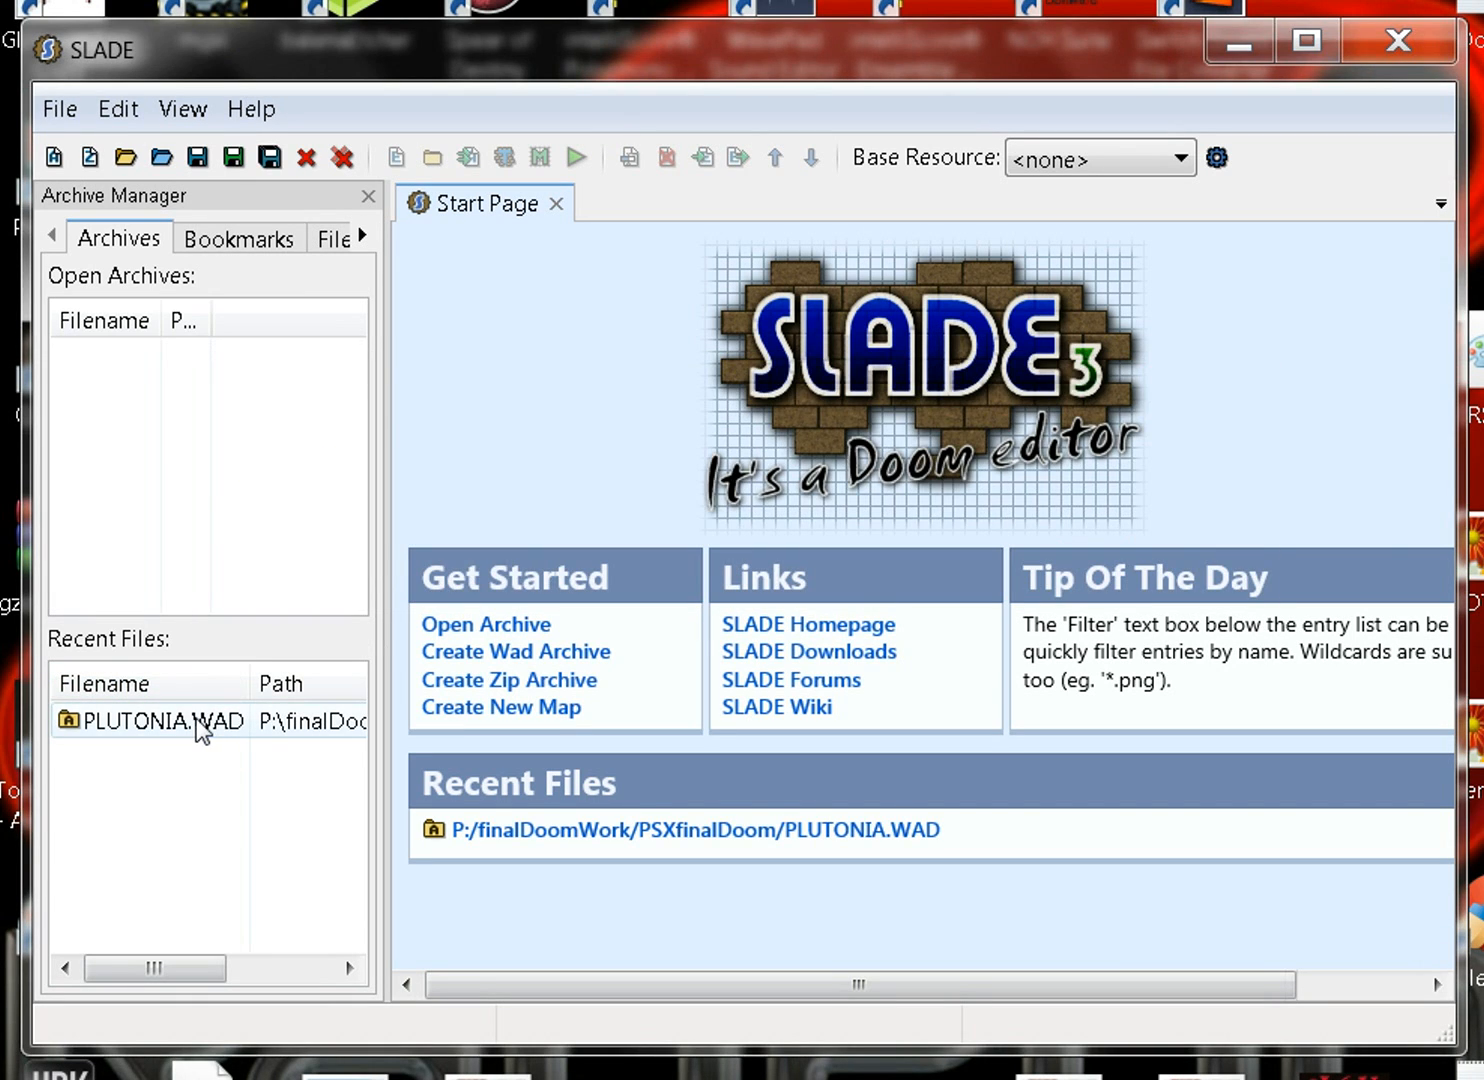
{"action": "double_click", "coordinate": [156, 720]}
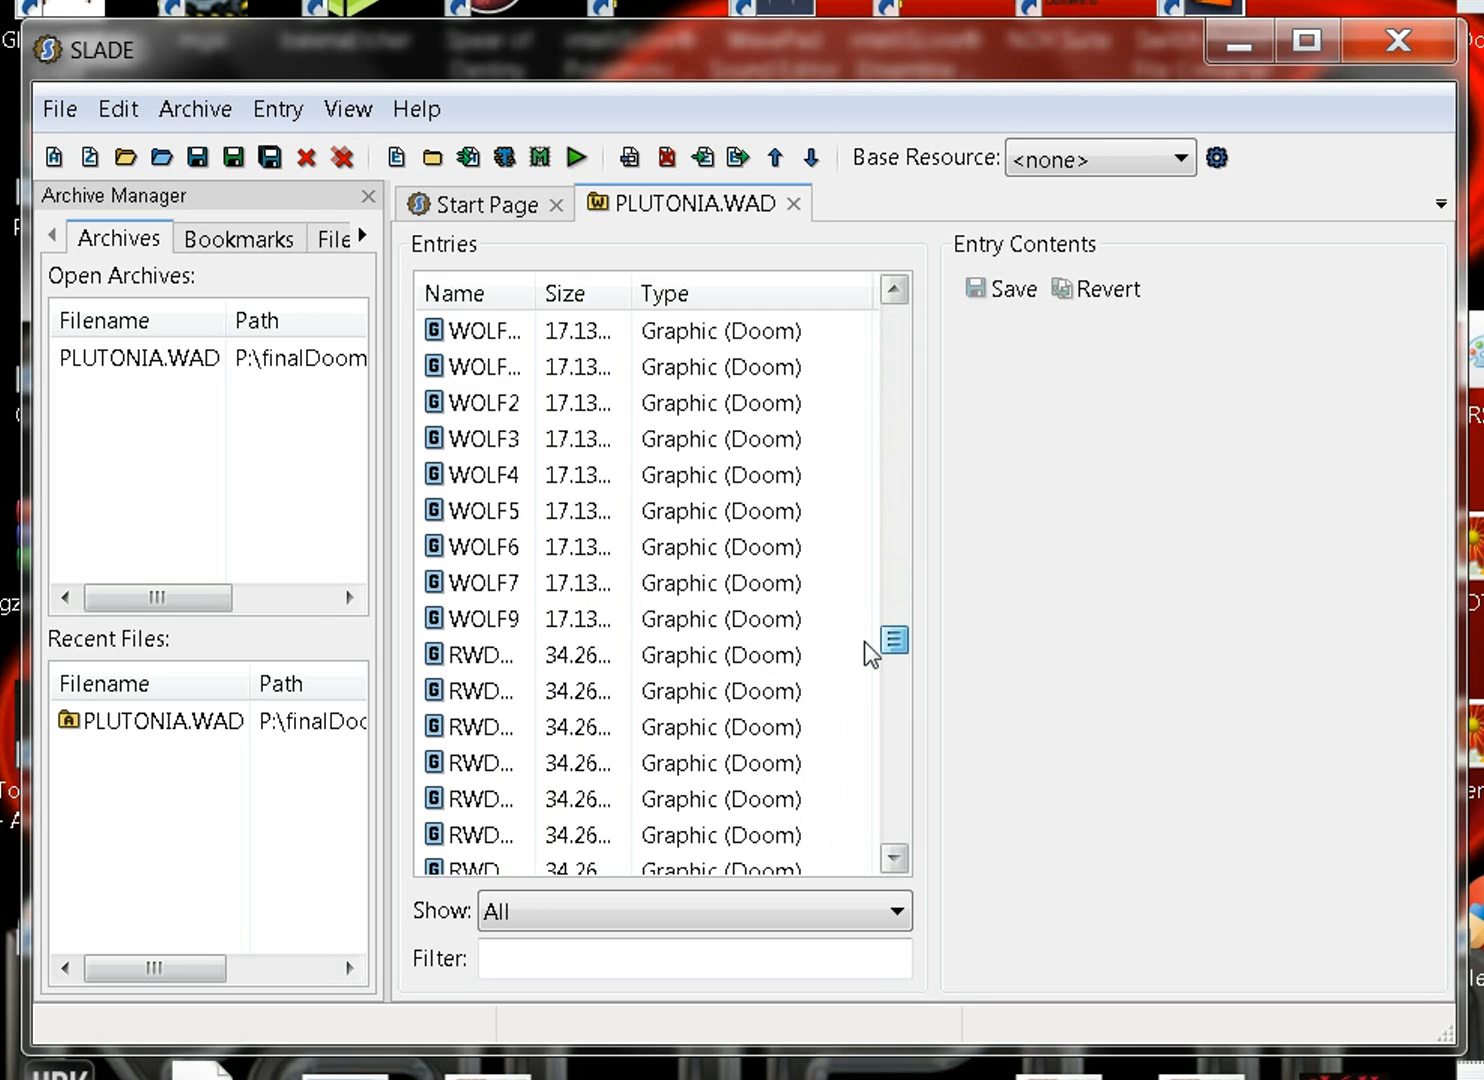
{"action": "scroll", "scroll_direction": "up", "scroll_amount": 3}
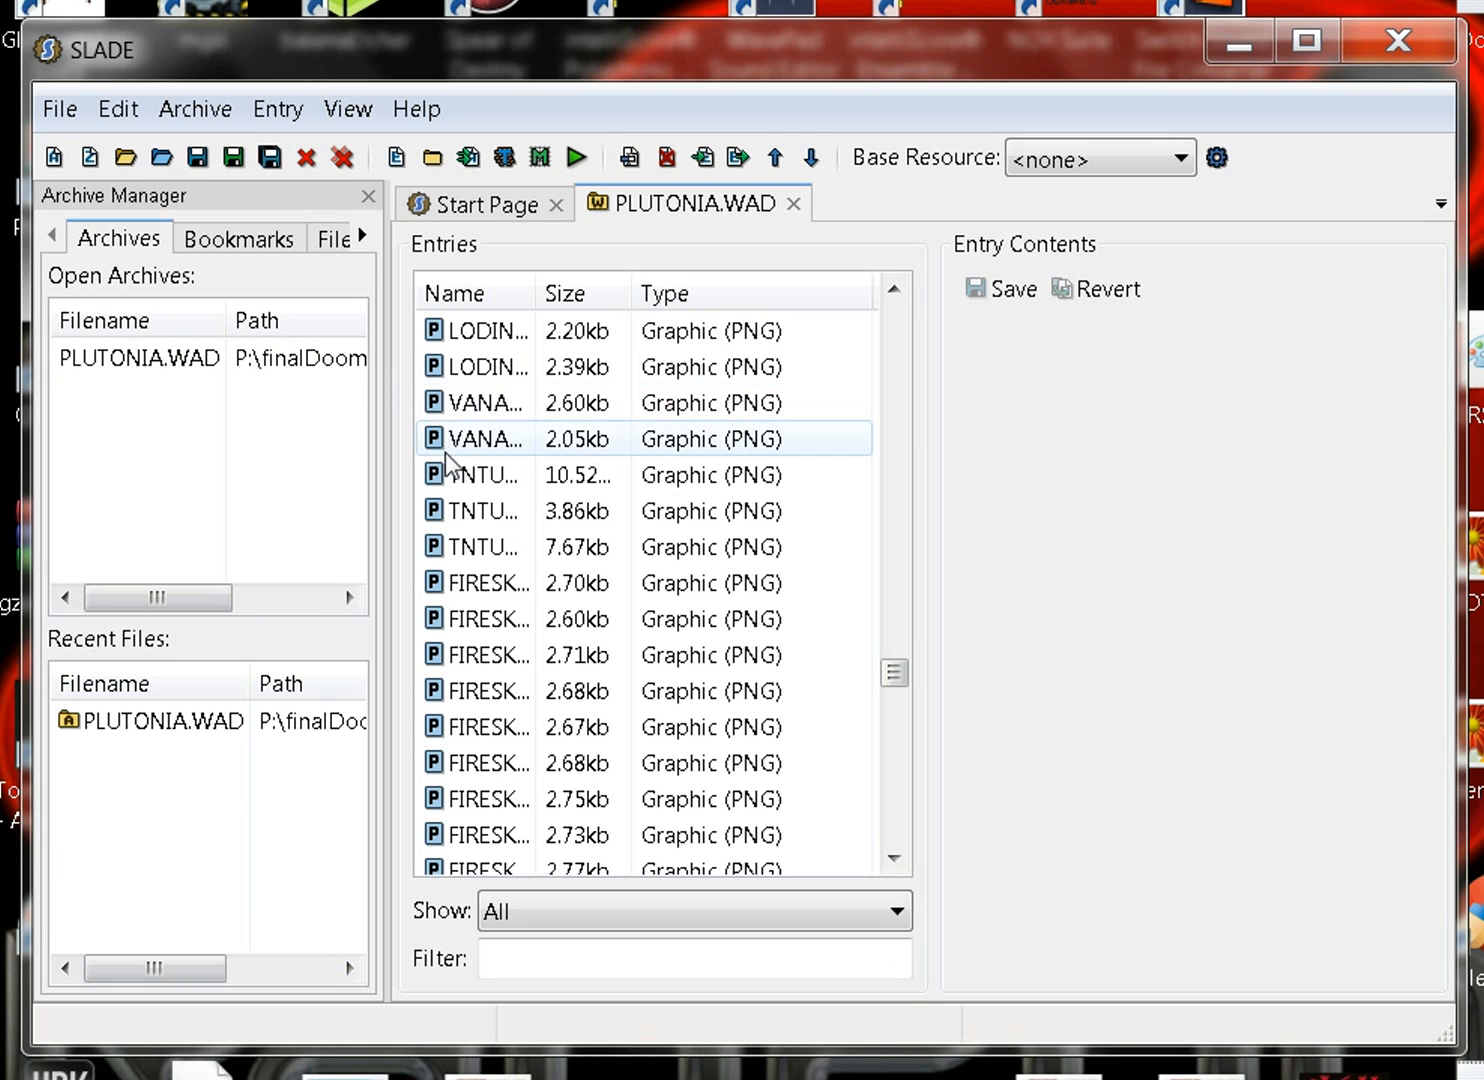
Step: Preview VANACK1, then VANACK2, showing the red Vanackerson Computer Cards logo
{"action": "left_click", "coordinate": [474, 402]}
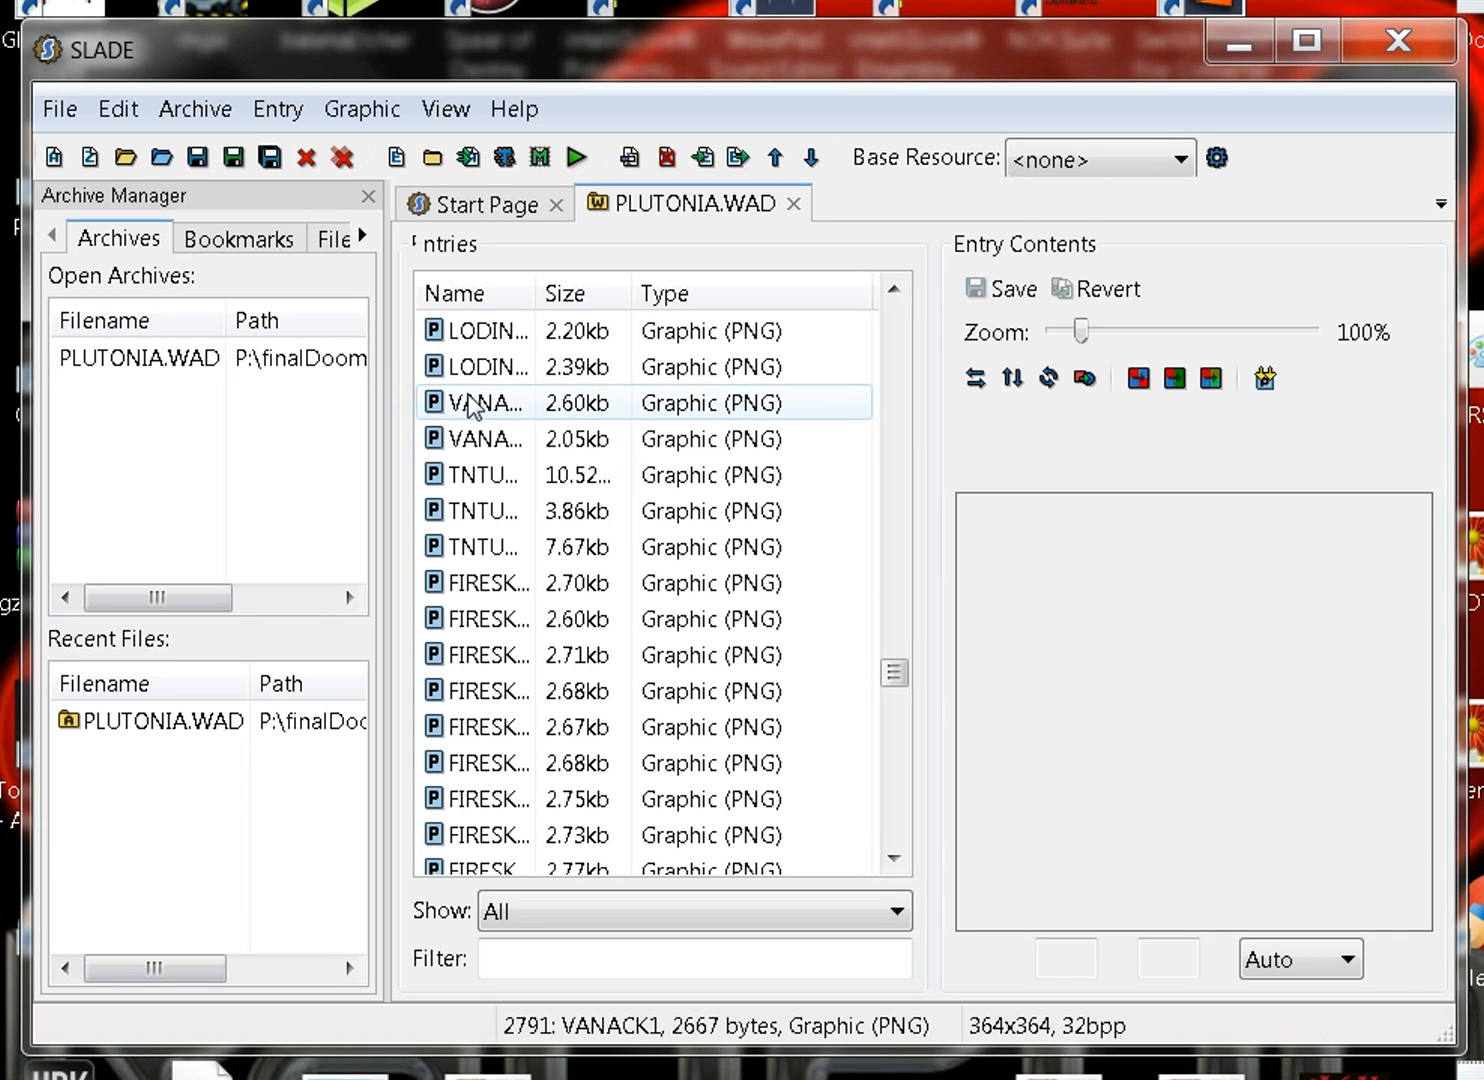
{"action": "left_click", "coordinate": [476, 402]}
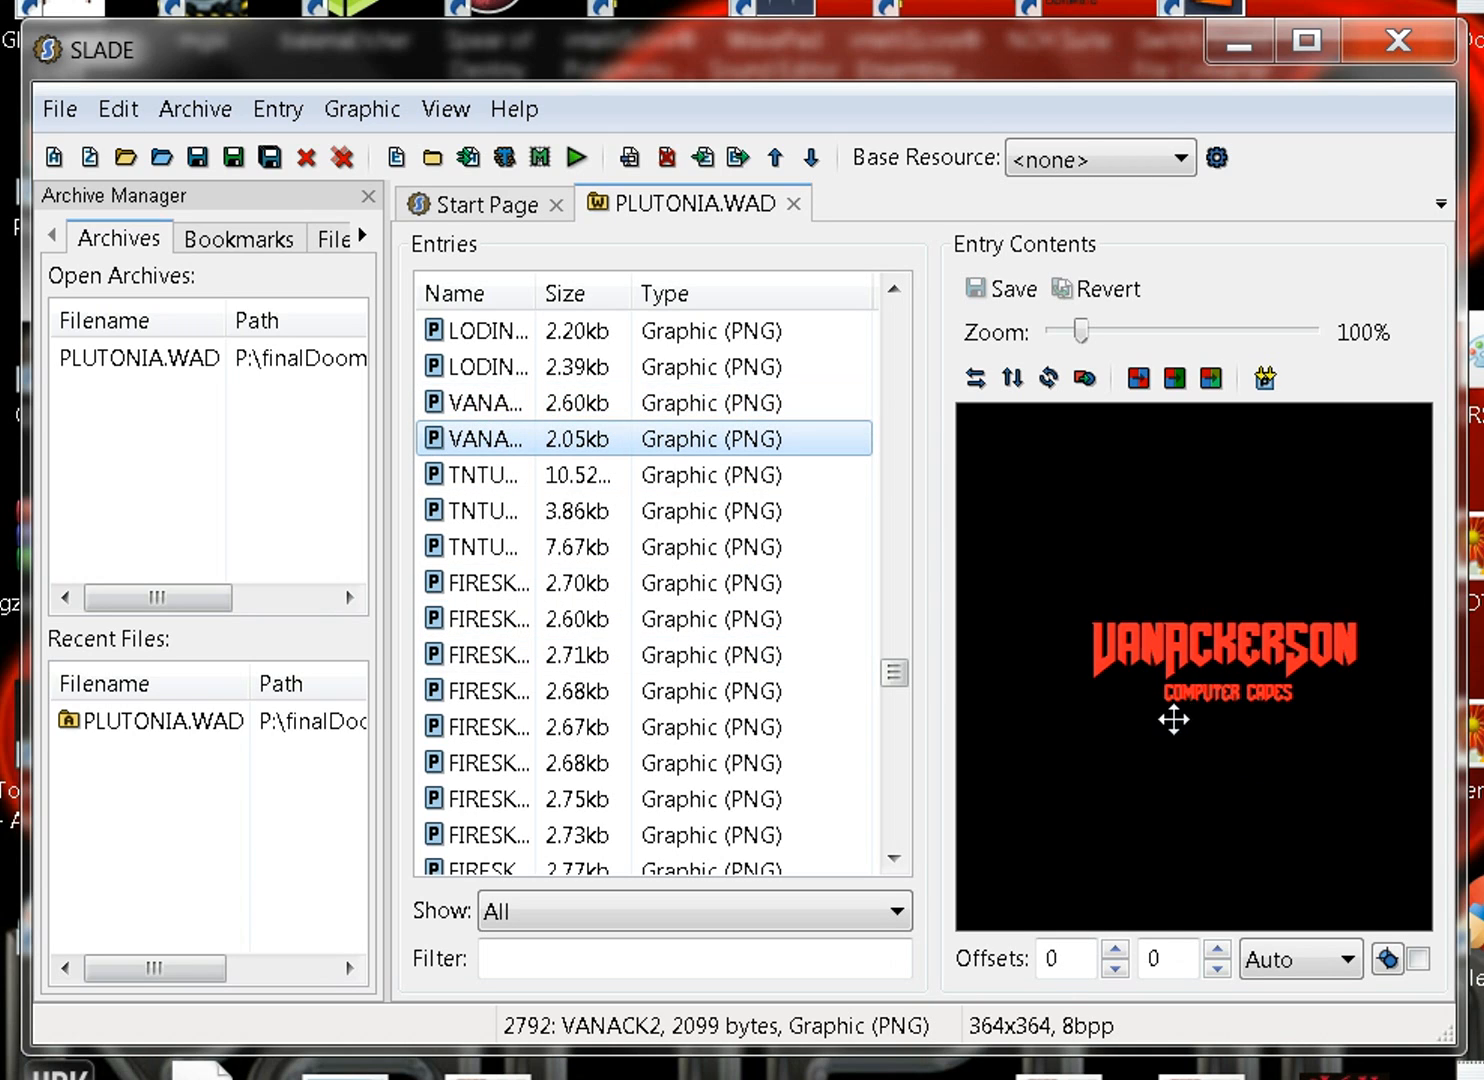
{"action": "mouse_move", "coordinate": [464, 462]}
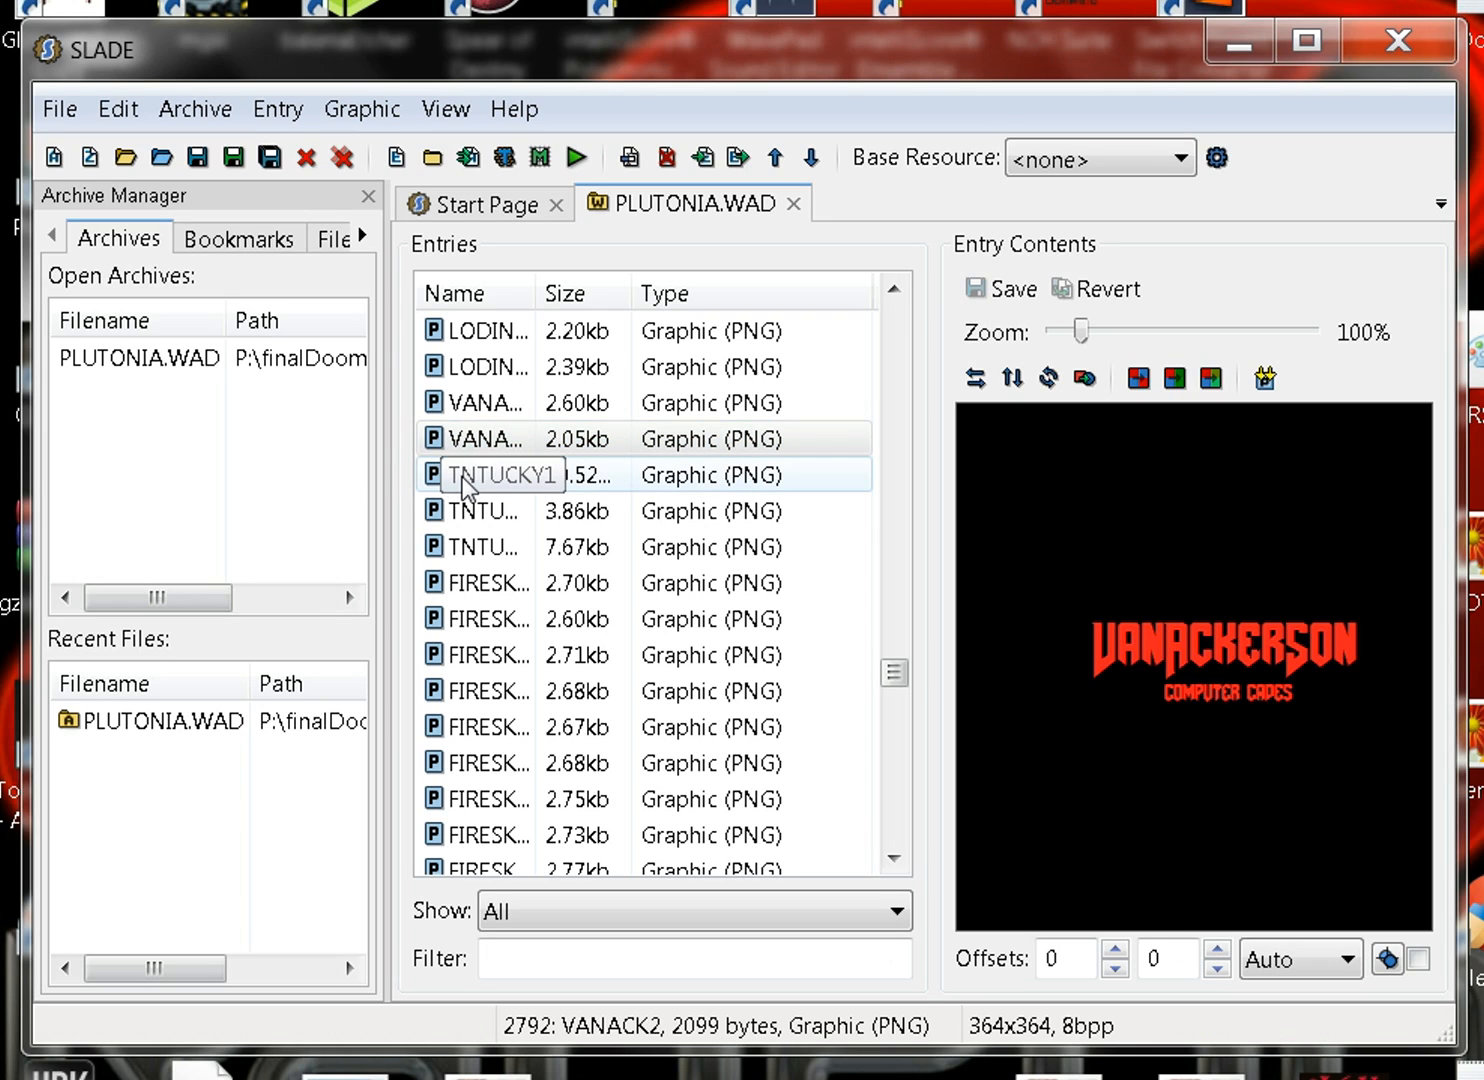
{"action": "mouse_move", "coordinate": [502, 504]}
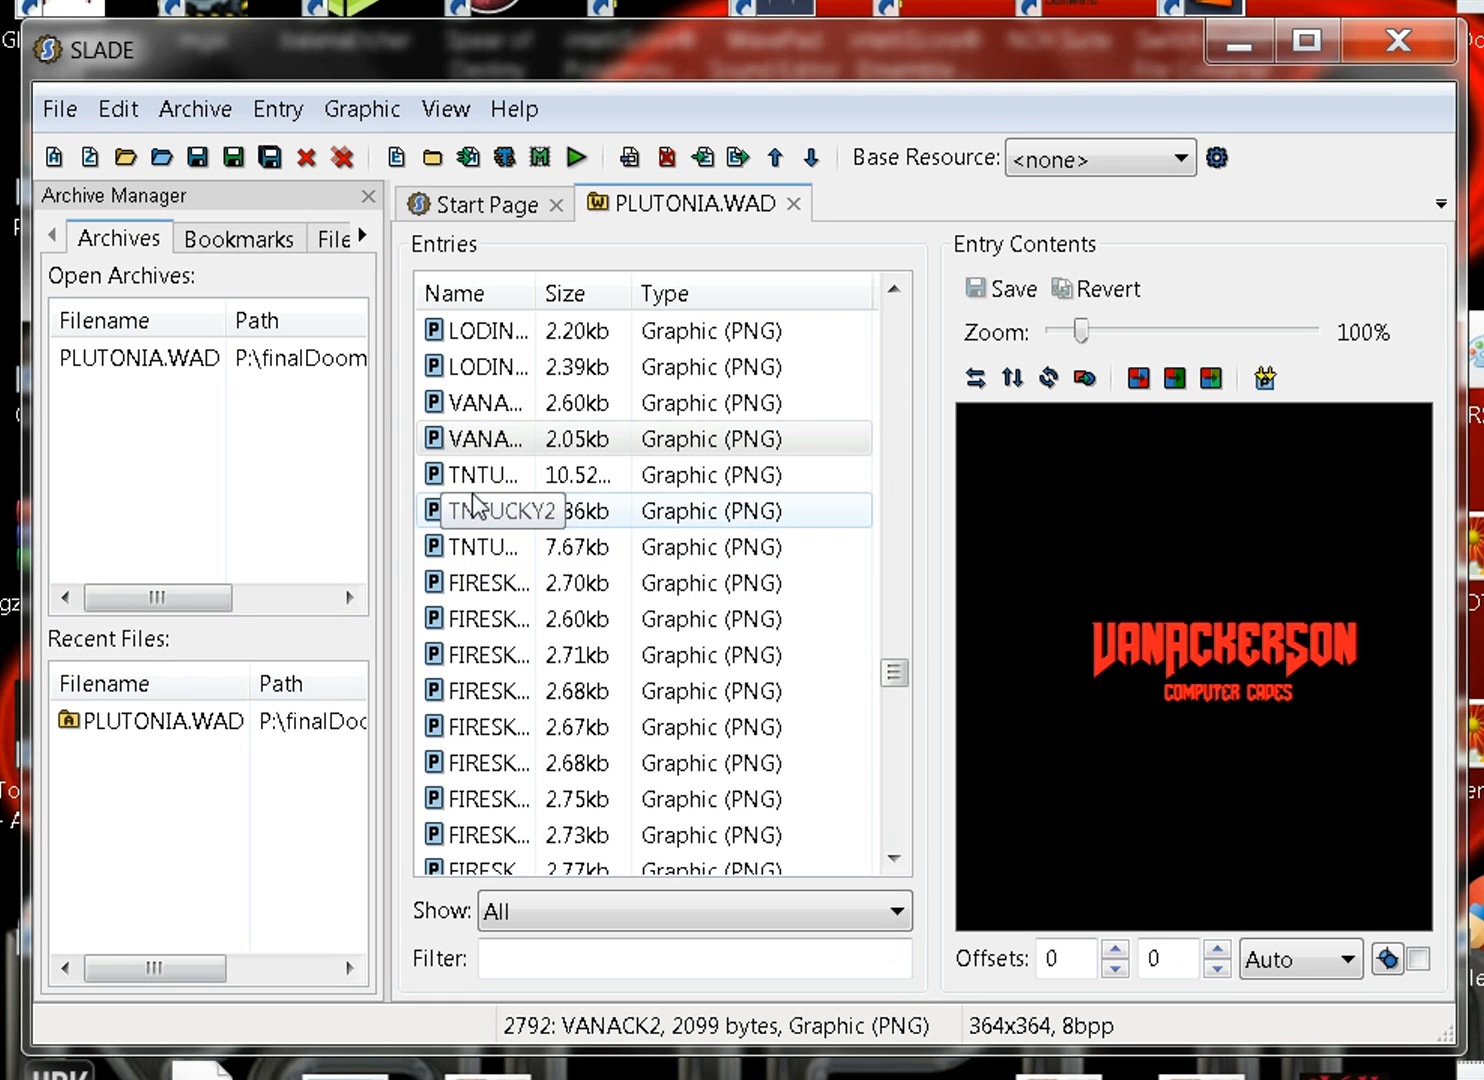
Step: Preview the TNTUCKY1 and smaller 128x64 TNTUCKY2 red TNT Amusements dynamite logos
{"action": "left_click", "coordinate": [476, 474]}
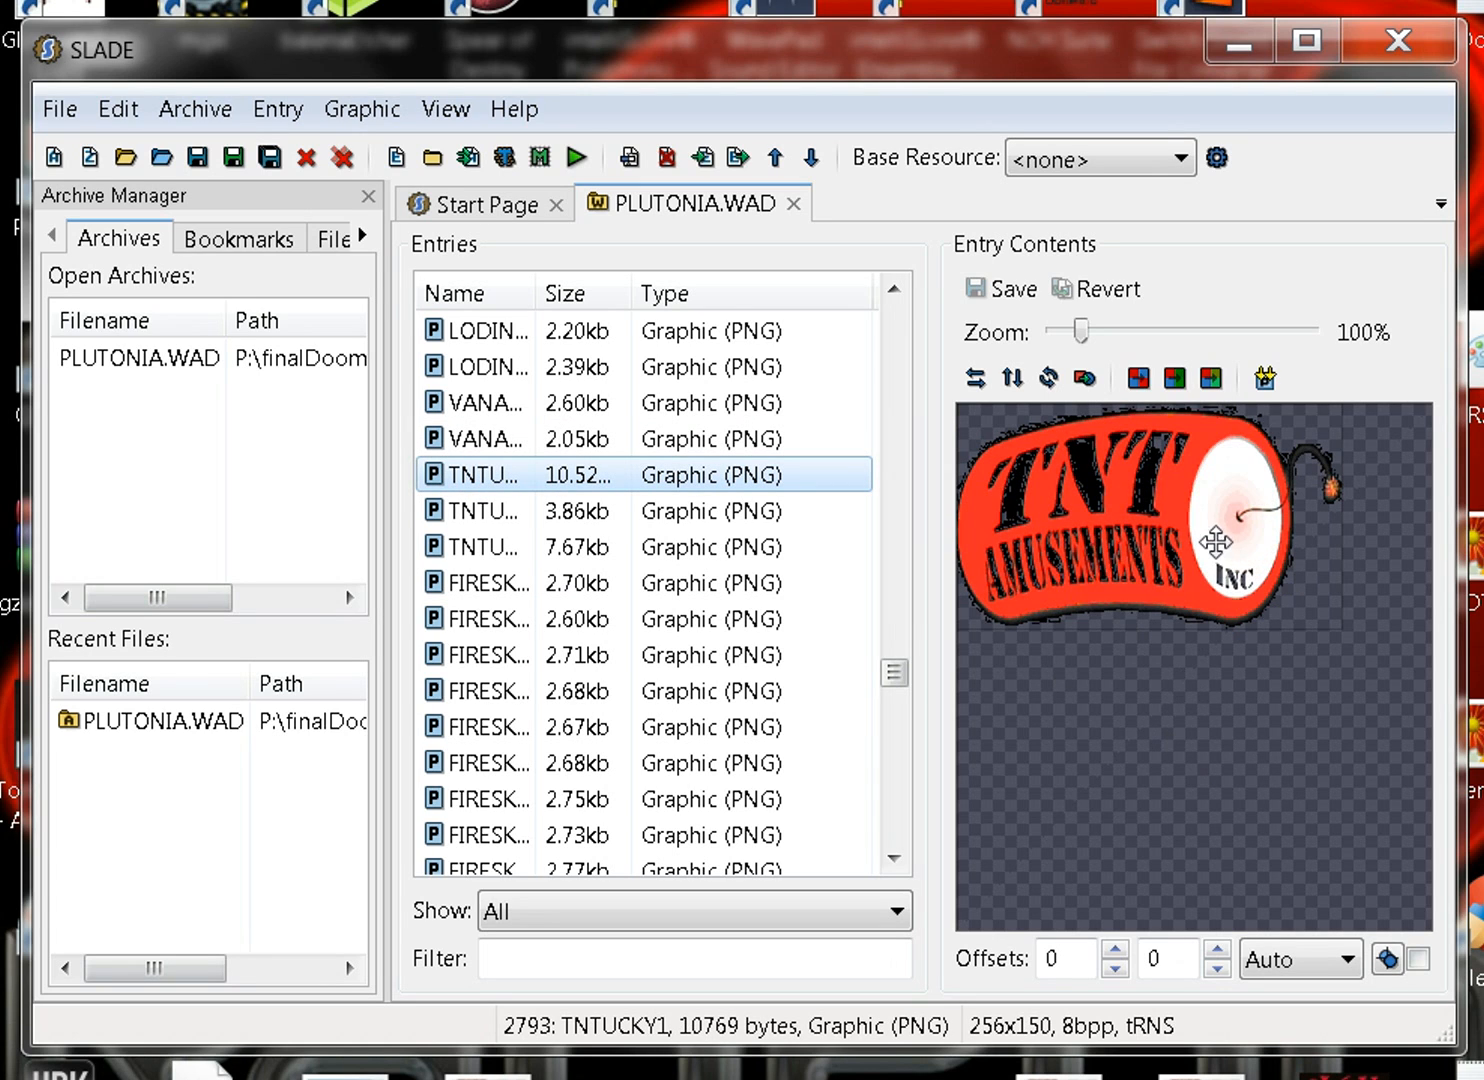
{"action": "mouse_move", "coordinate": [1192, 528]}
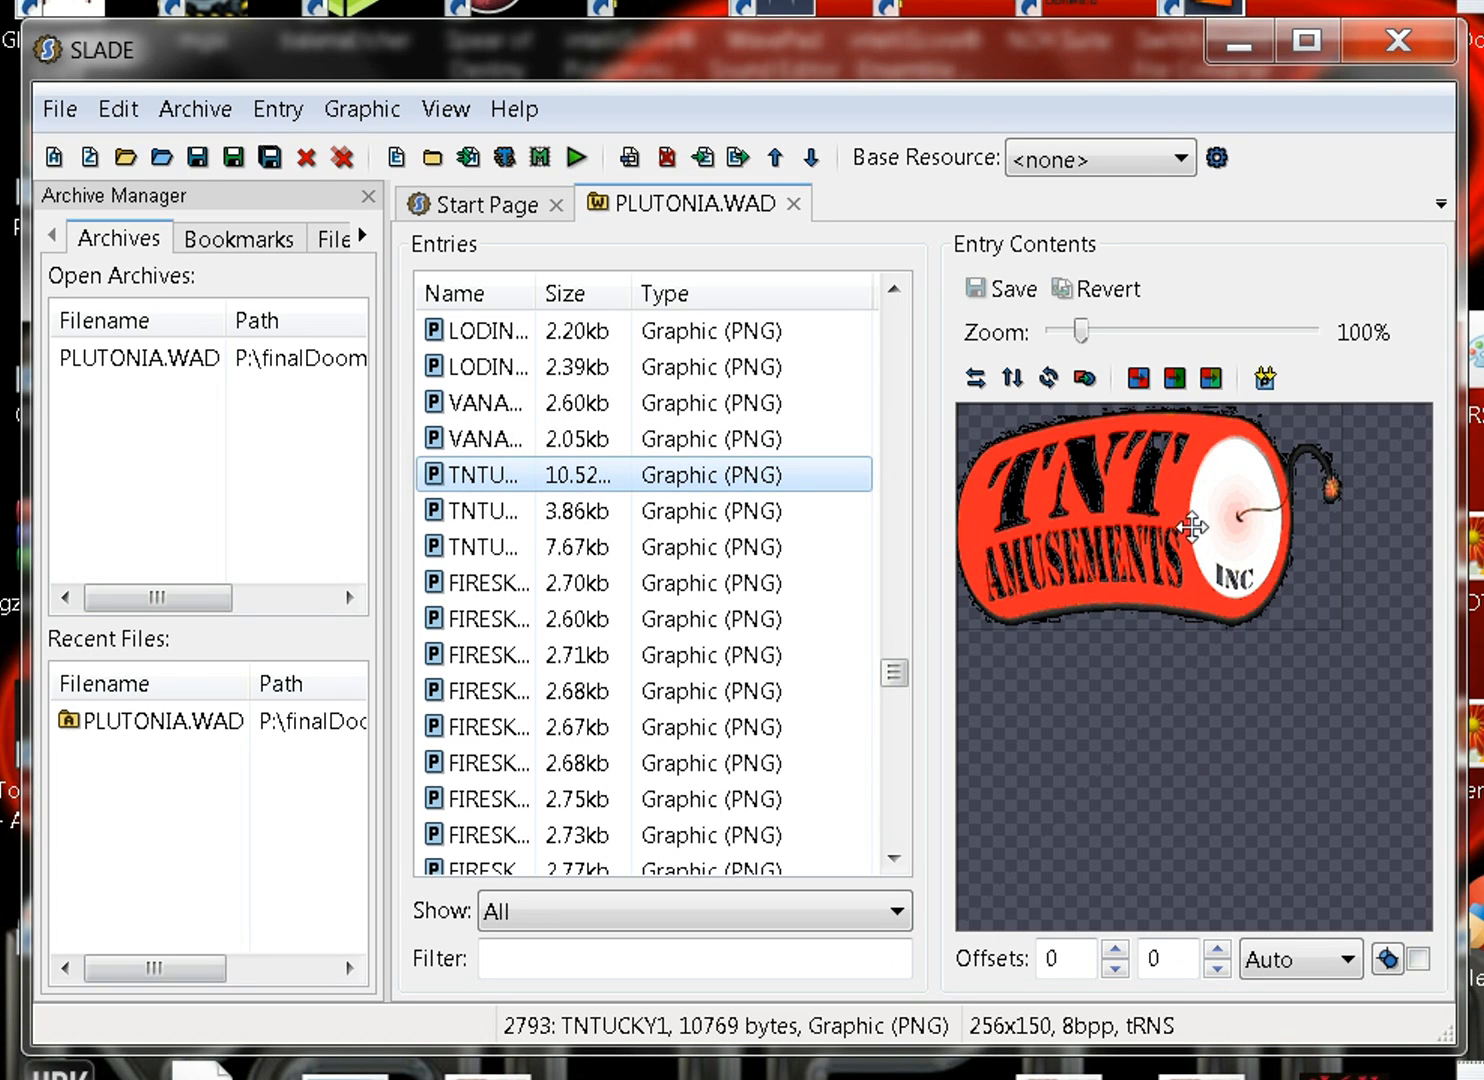
{"action": "mouse_move", "coordinate": [1164, 492]}
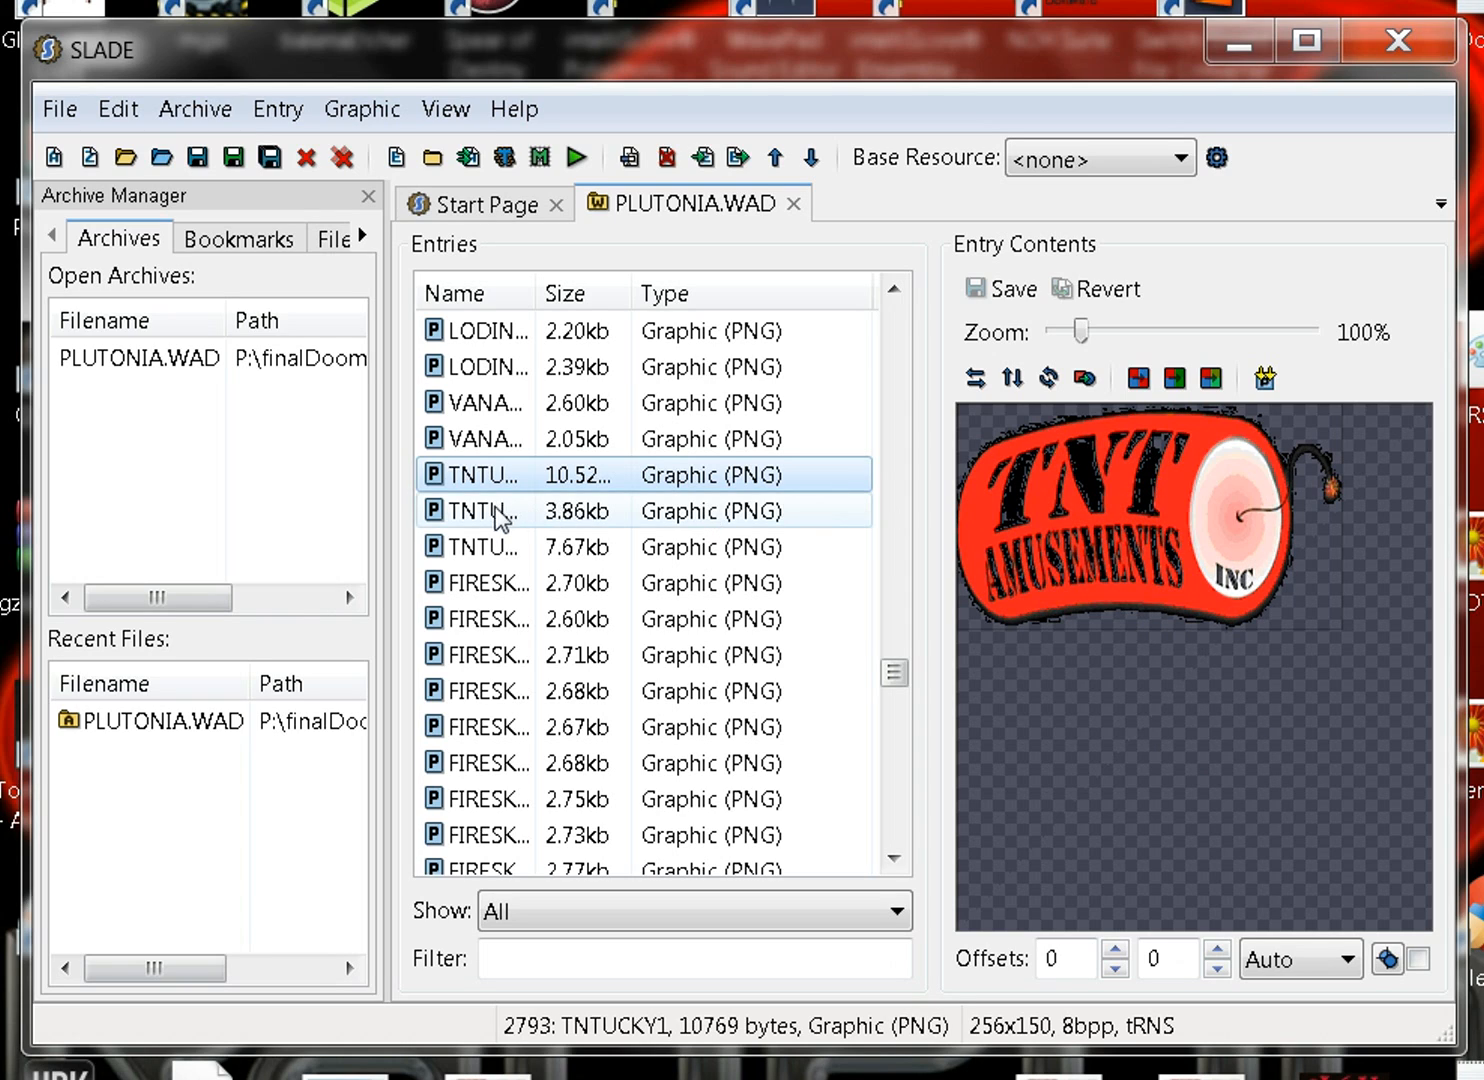
{"action": "left_click", "coordinate": [490, 510]}
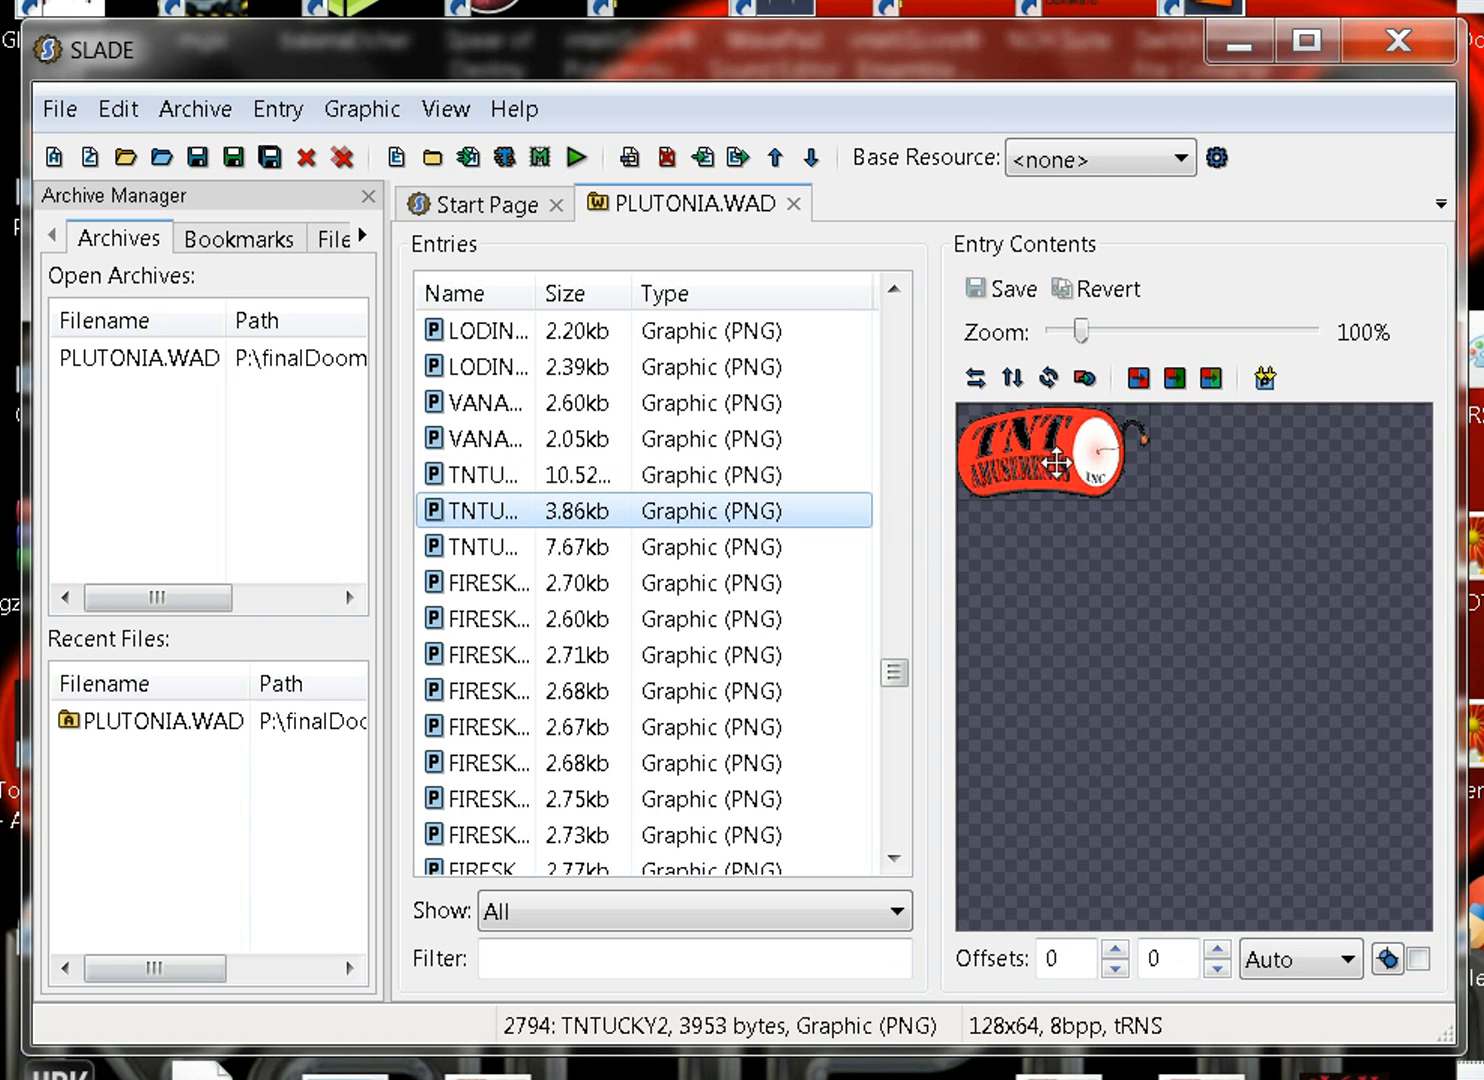
{"action": "mouse_move", "coordinate": [958, 476]}
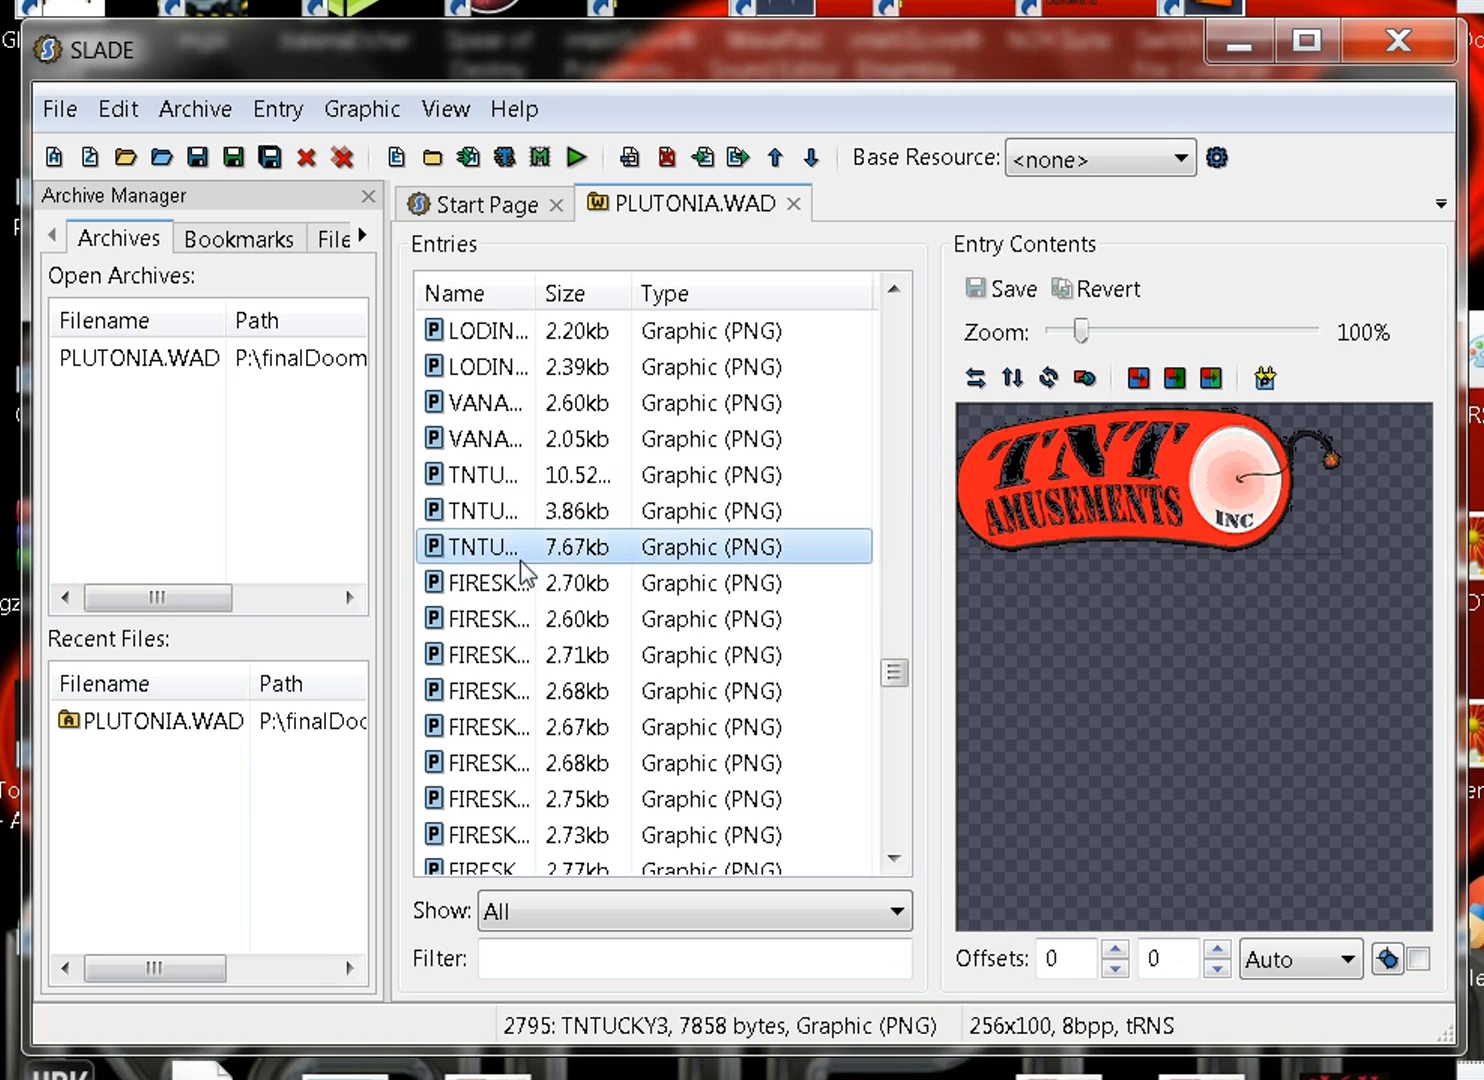
{"action": "mouse_move", "coordinate": [1308, 480]}
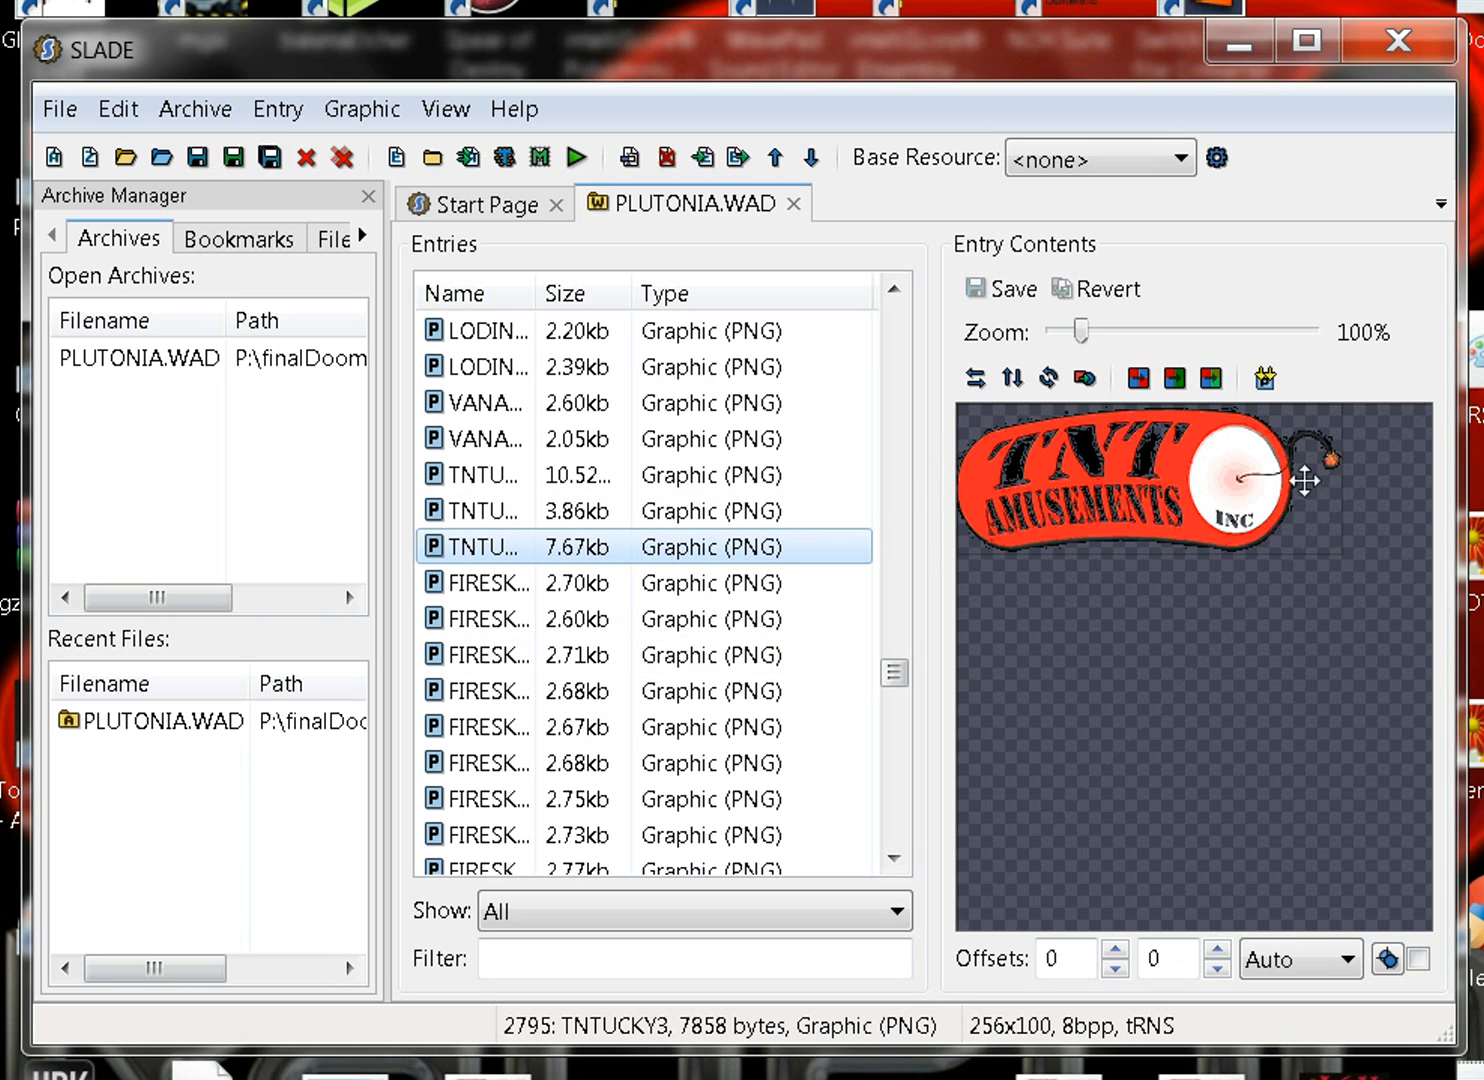
{"action": "mouse_move", "coordinate": [1156, 528]}
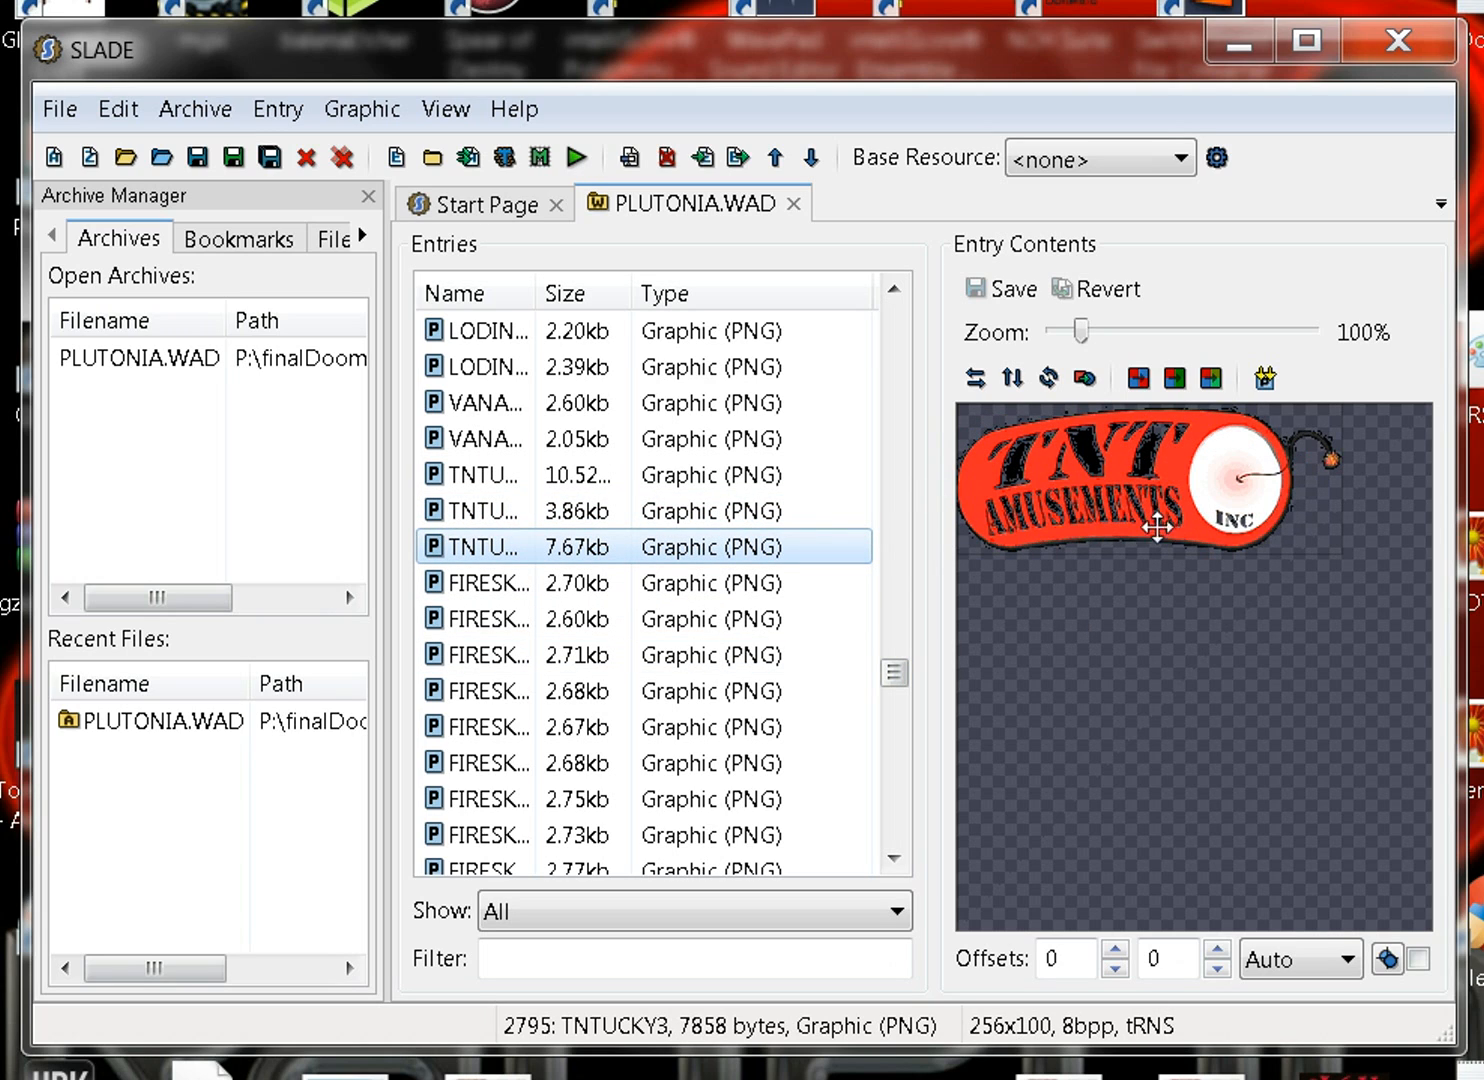
{"action": "mouse_move", "coordinate": [1380, 472]}
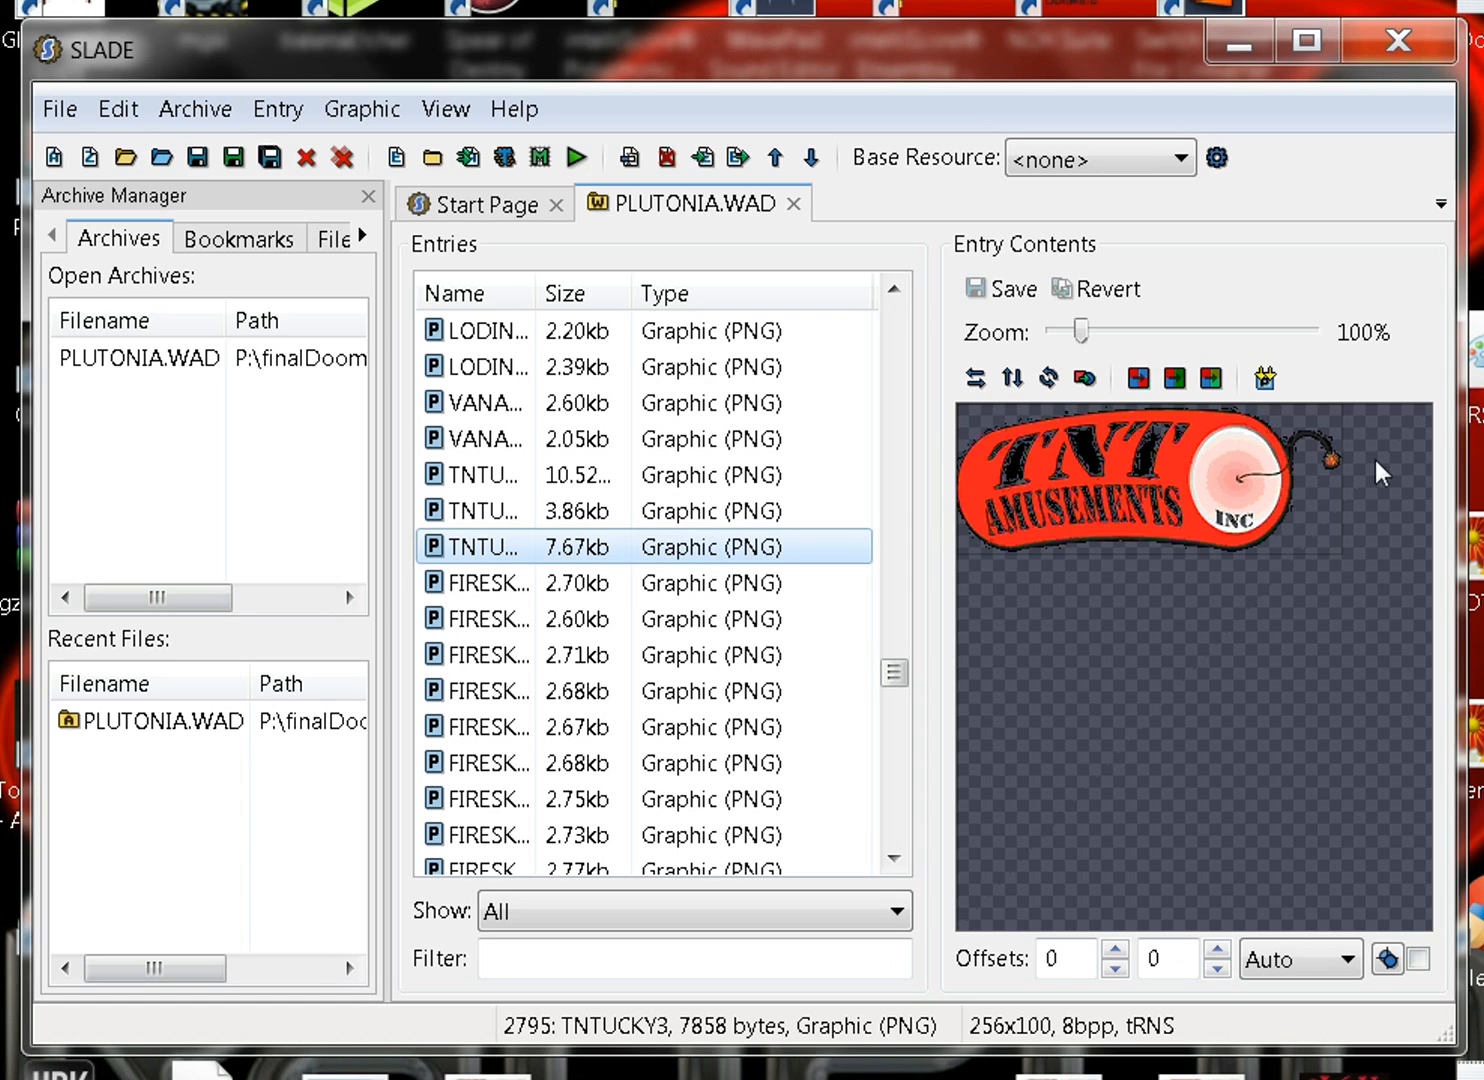
{"action": "mouse_move", "coordinate": [1244, 504]}
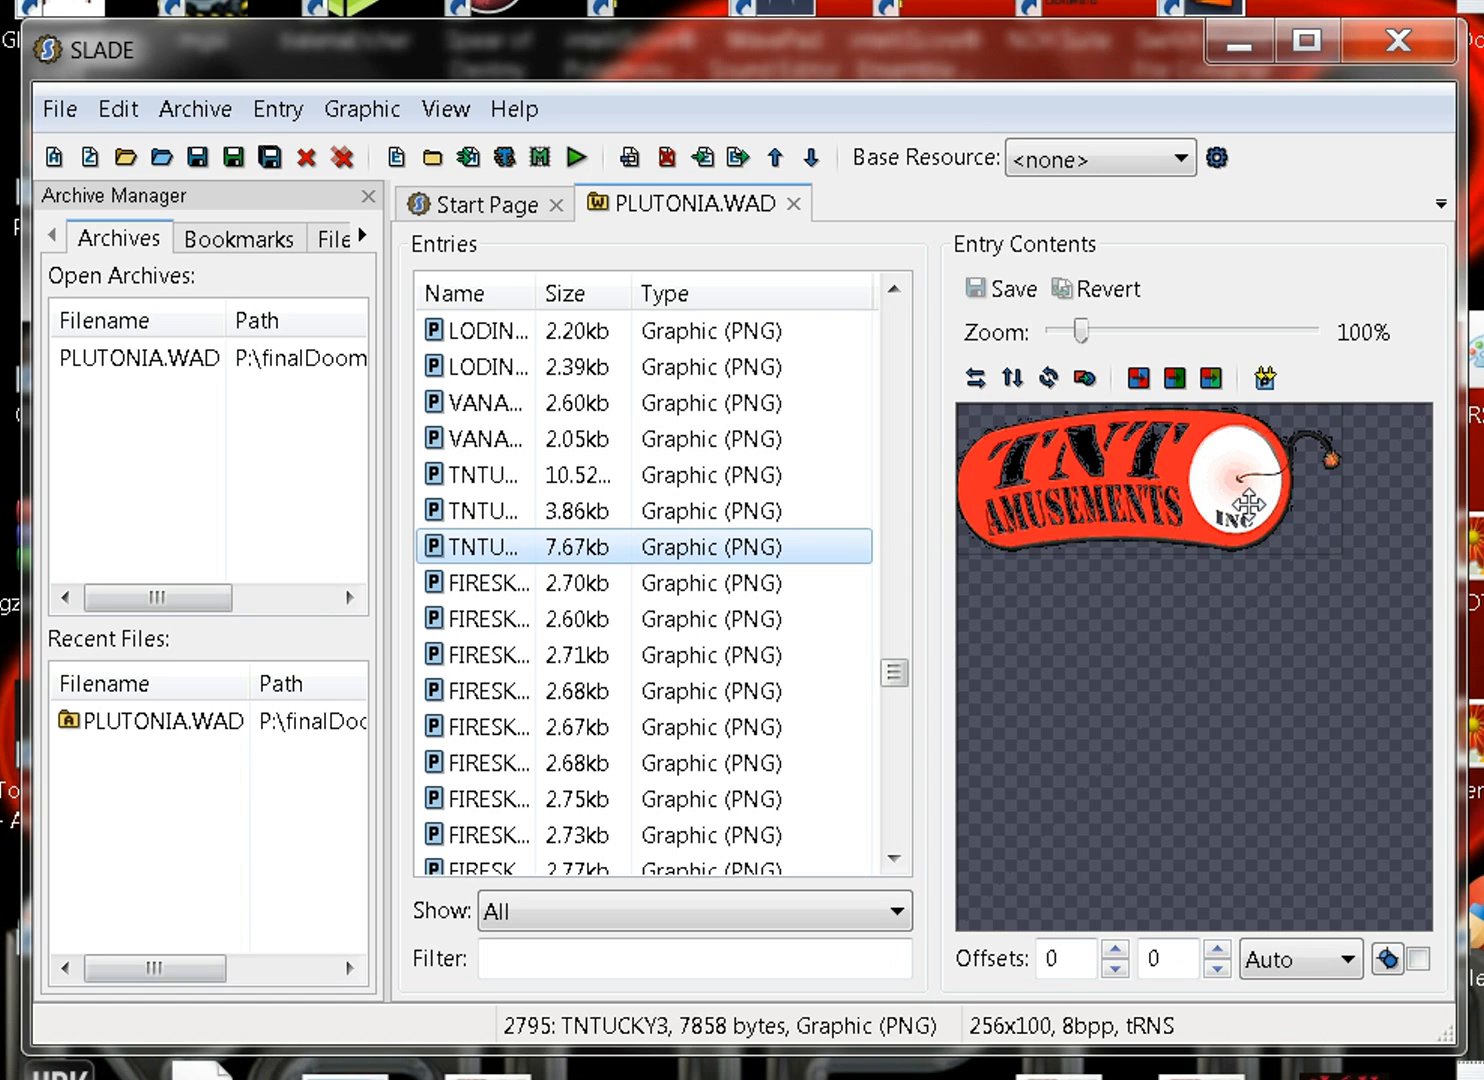
{"action": "mouse_move", "coordinate": [1292, 642]}
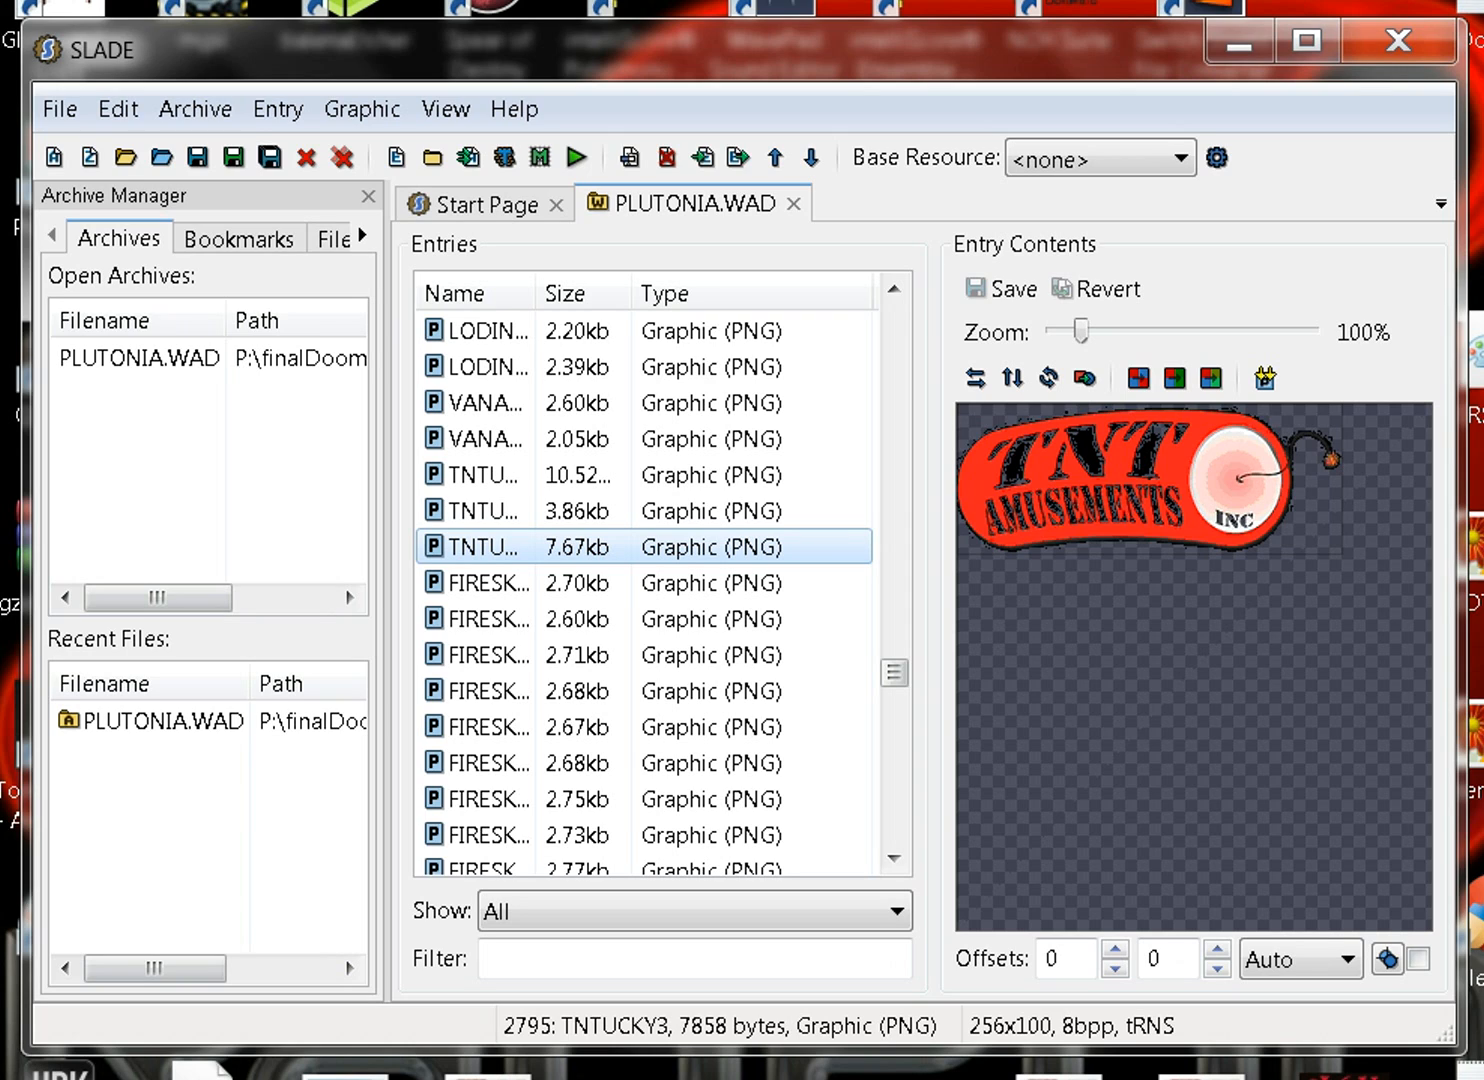
{"action": "mouse_move", "coordinate": [1228, 474]}
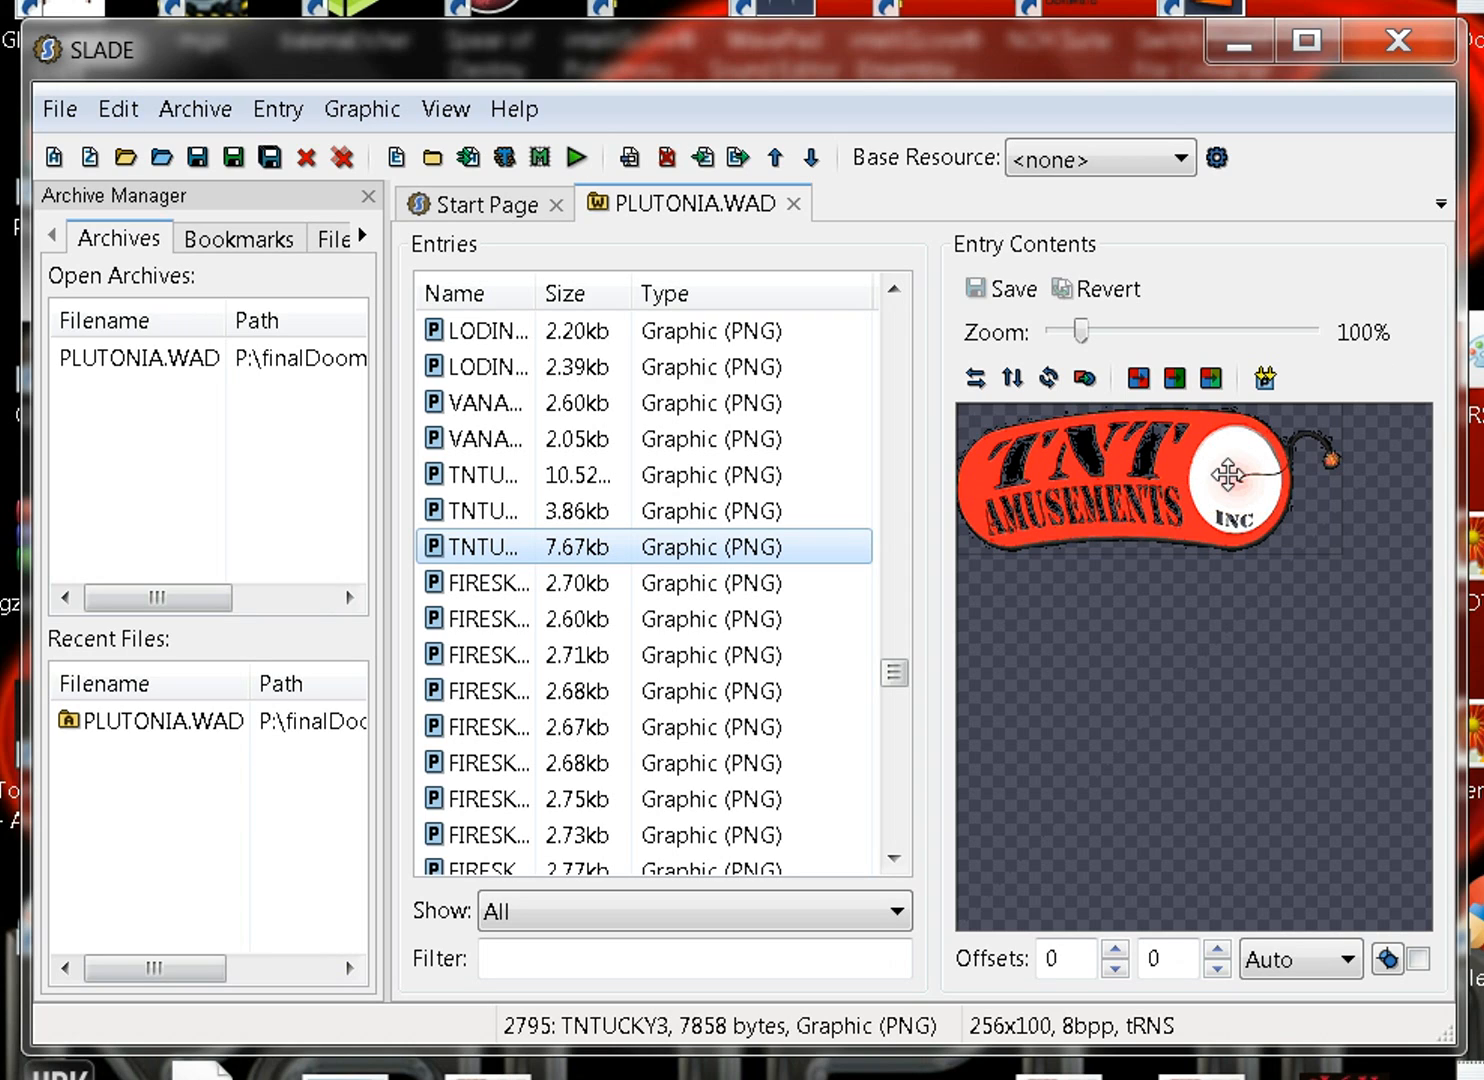
{"action": "mouse_move", "coordinate": [1118, 480]}
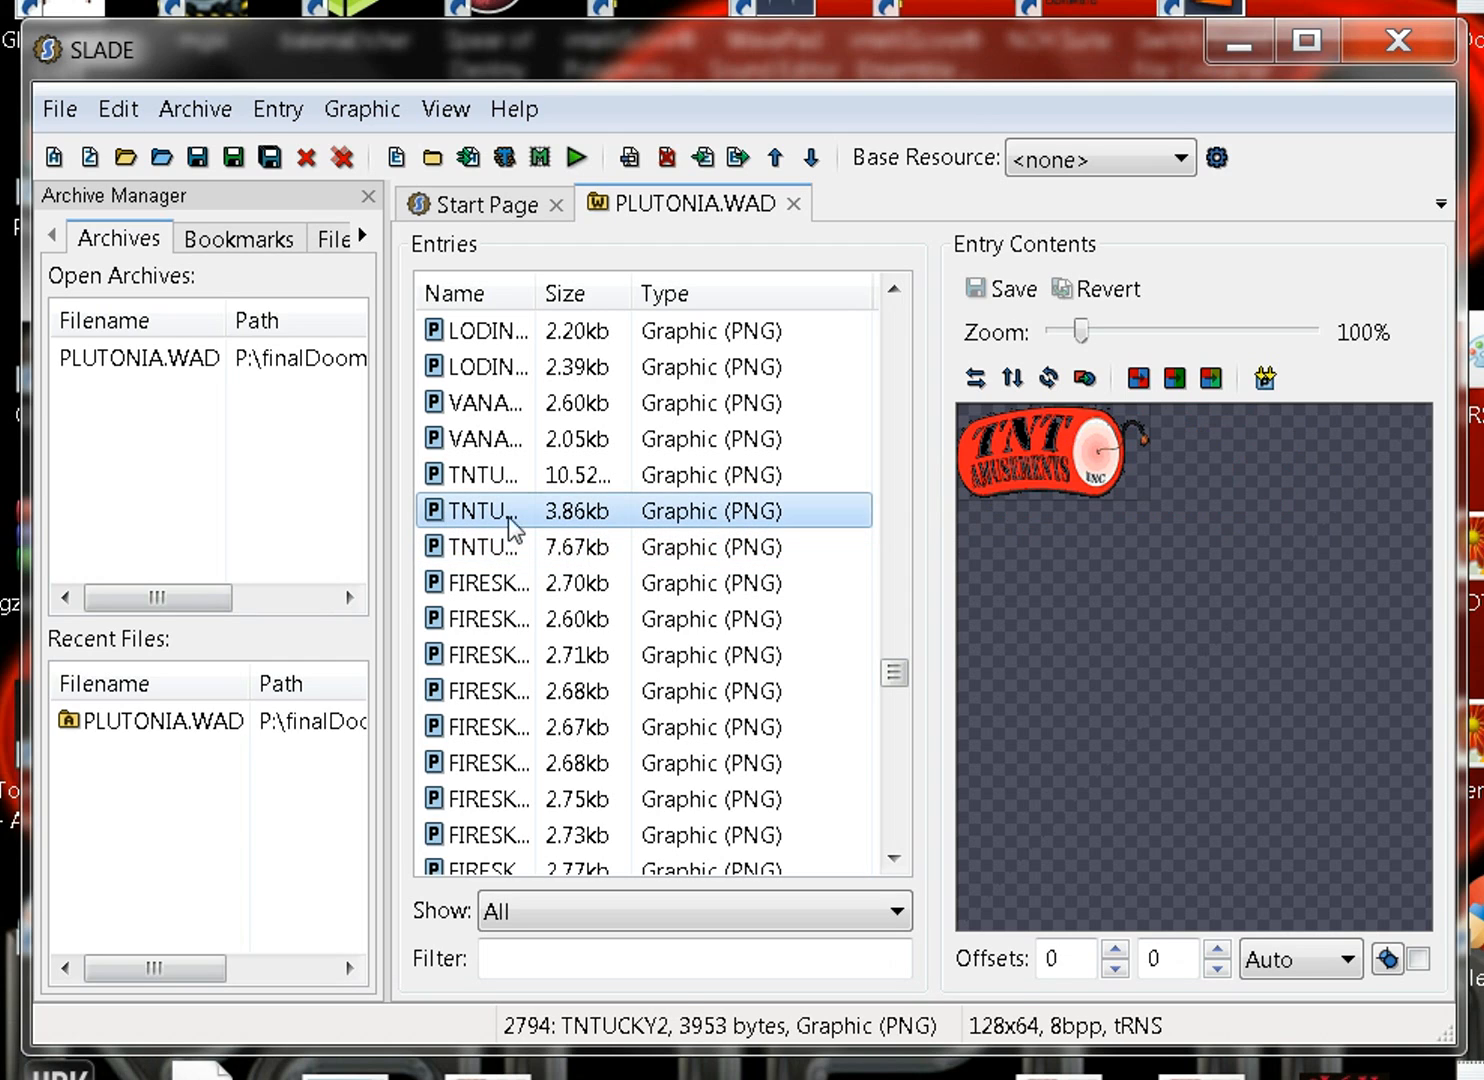
{"action": "mouse_move", "coordinate": [1048, 460]}
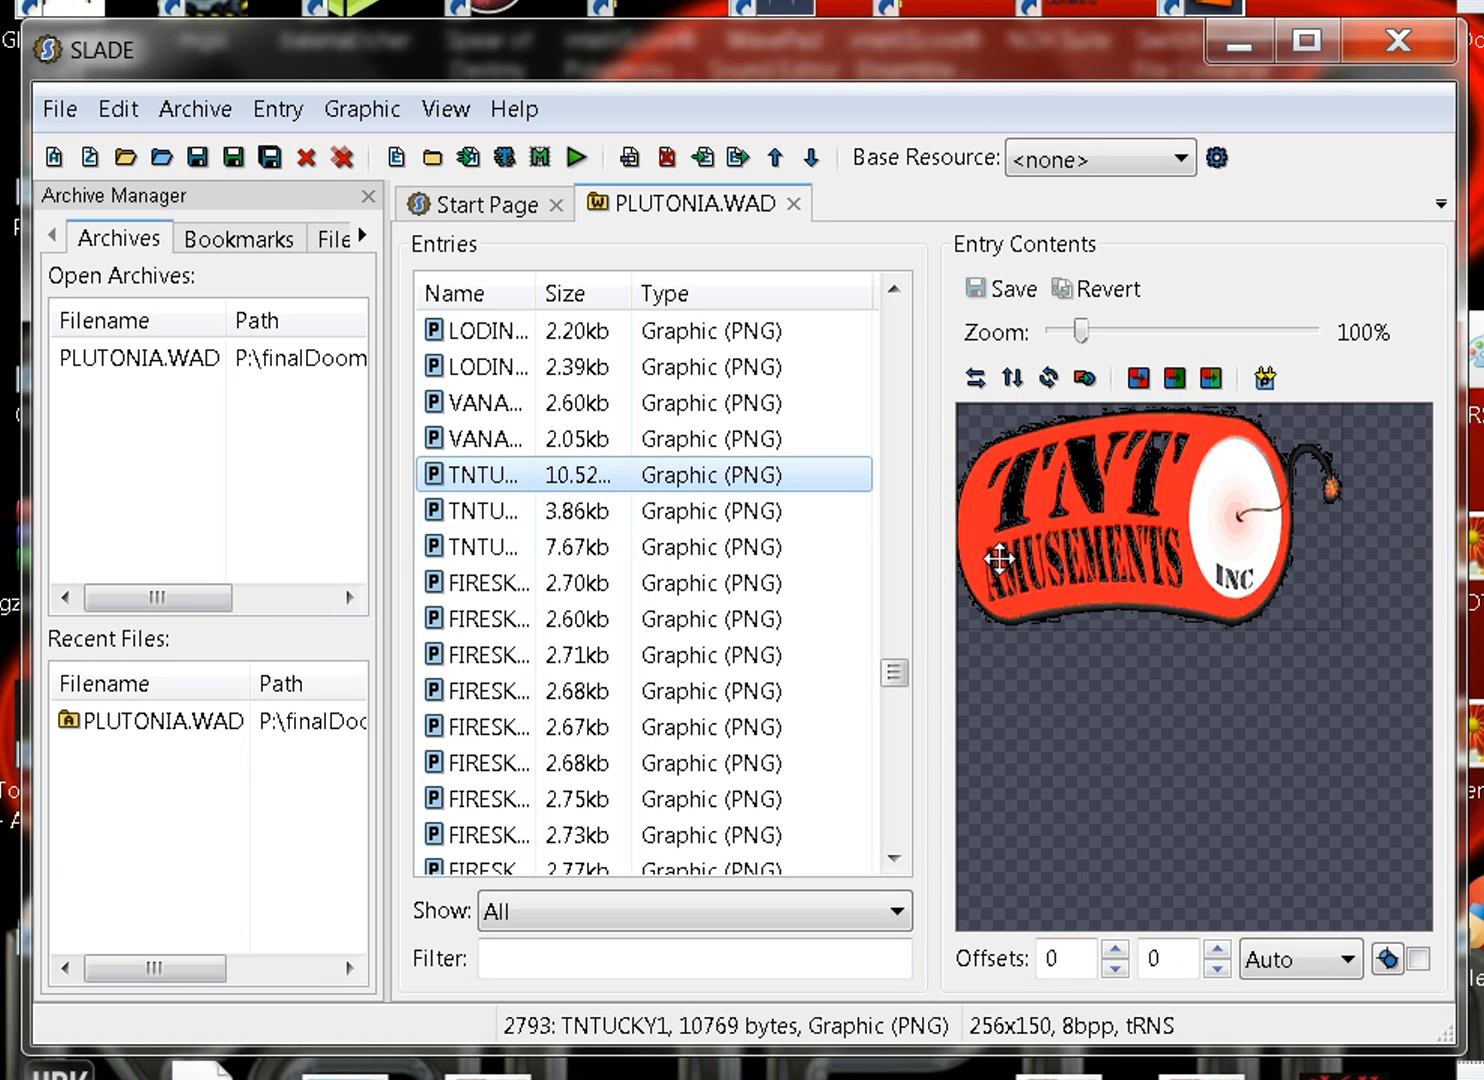
{"action": "mouse_move", "coordinate": [1220, 474]}
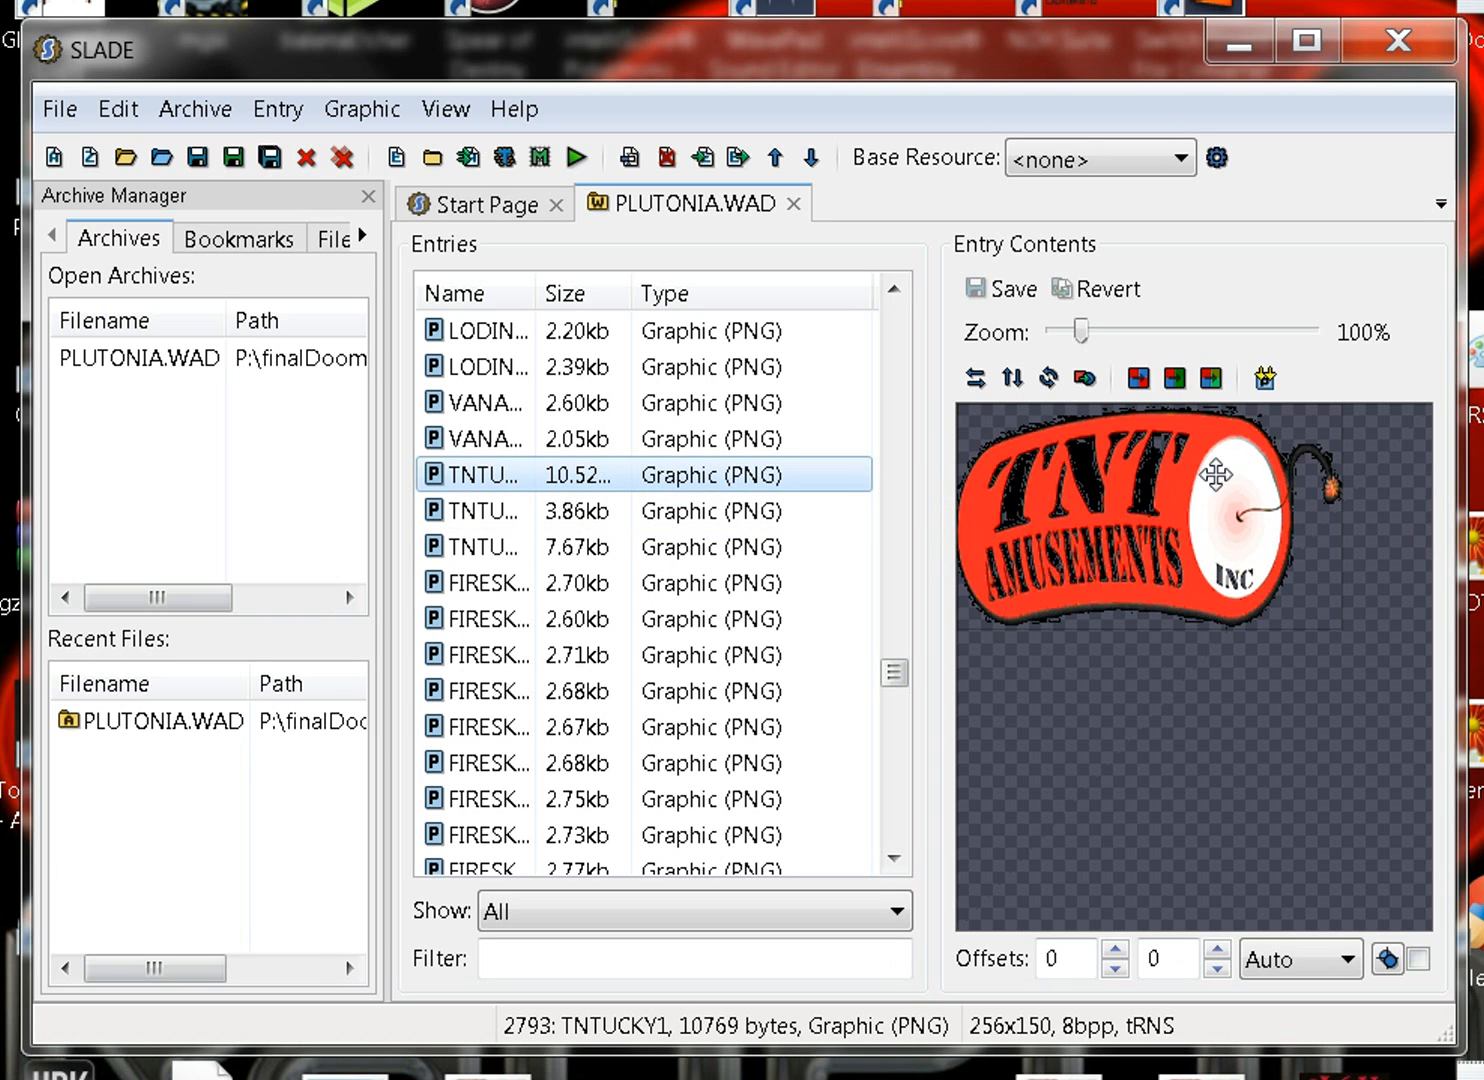
{"action": "mouse_move", "coordinate": [1196, 552]}
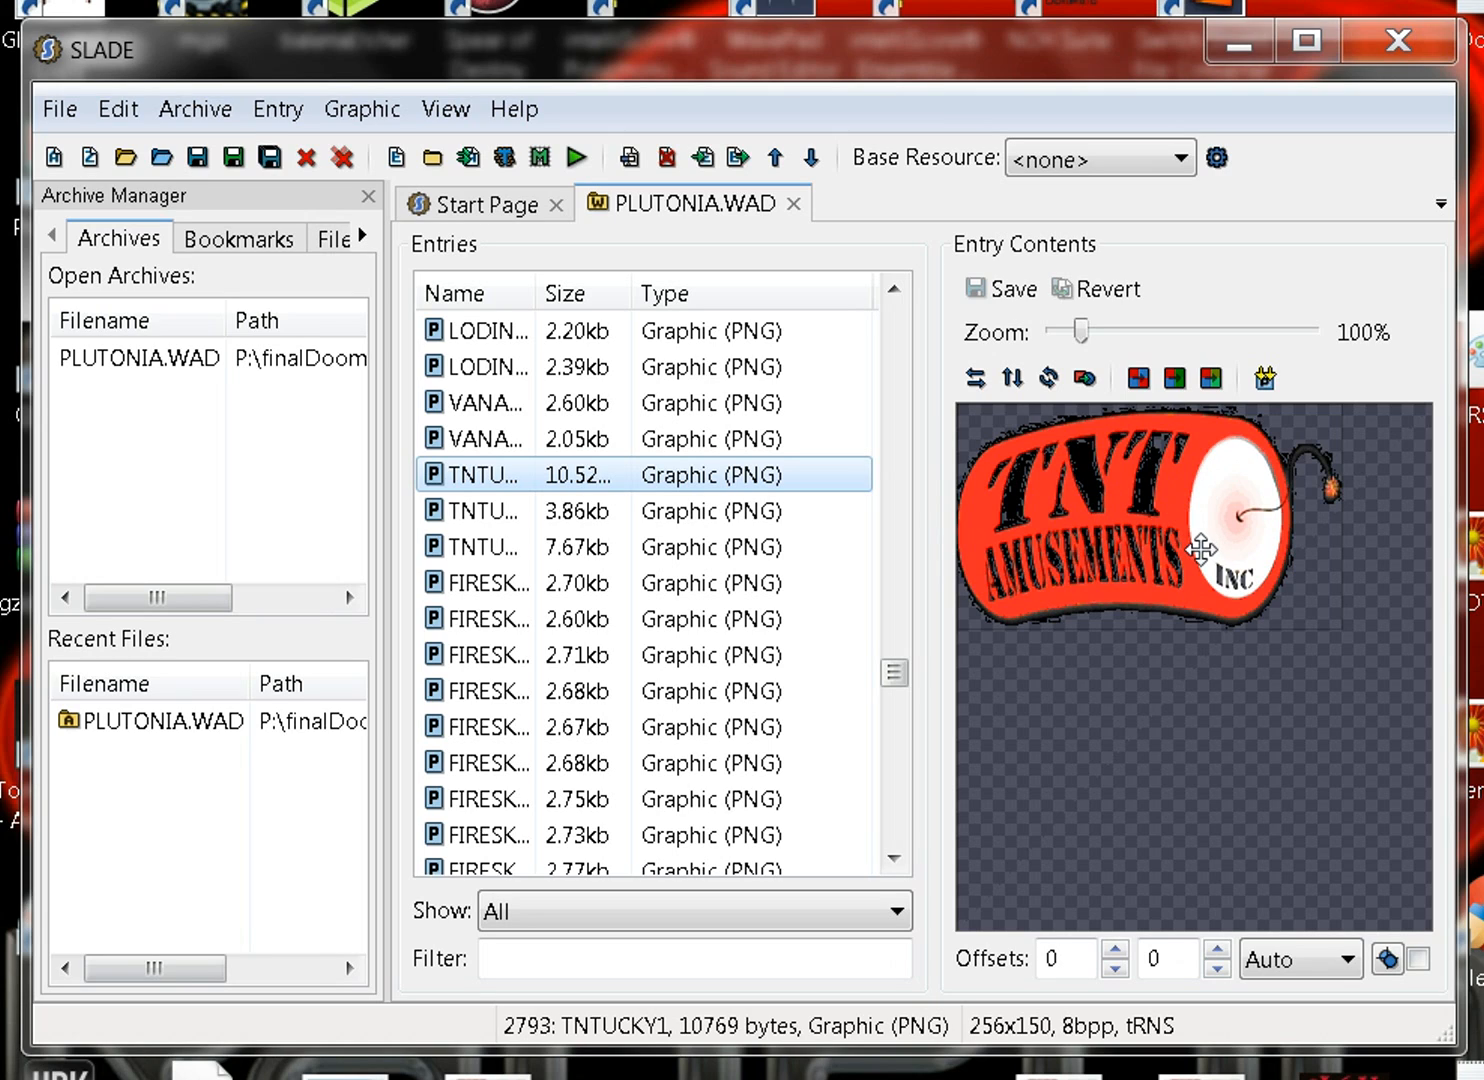
{"action": "mouse_move", "coordinate": [1084, 512]}
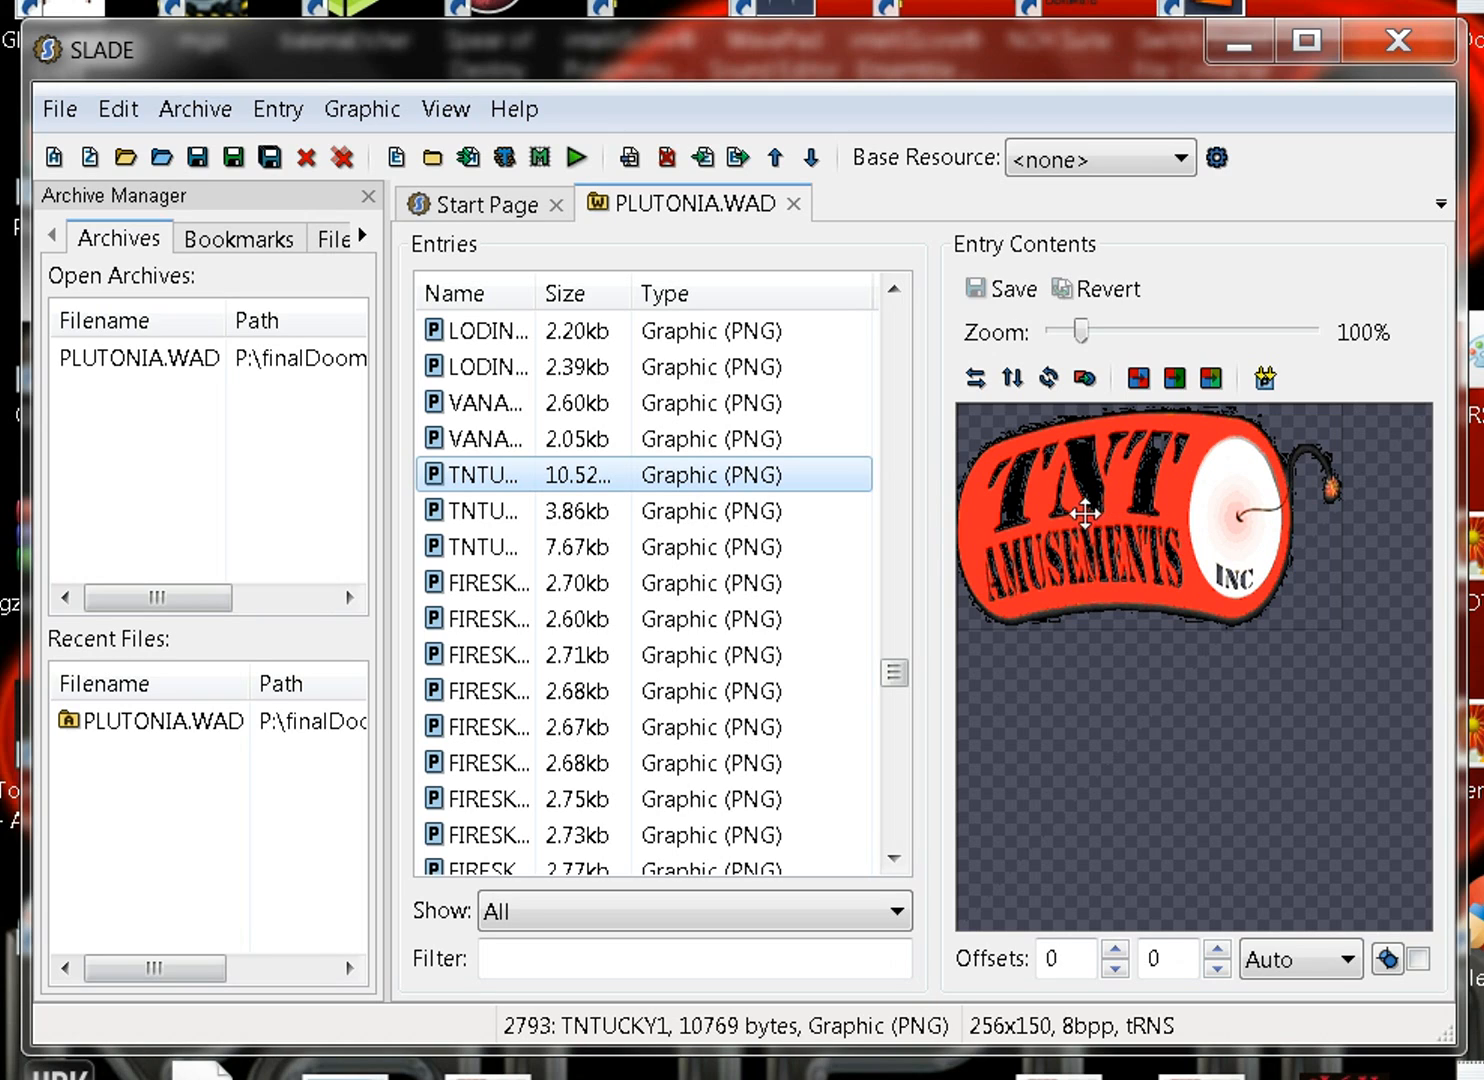
{"action": "mouse_move", "coordinate": [1104, 514]}
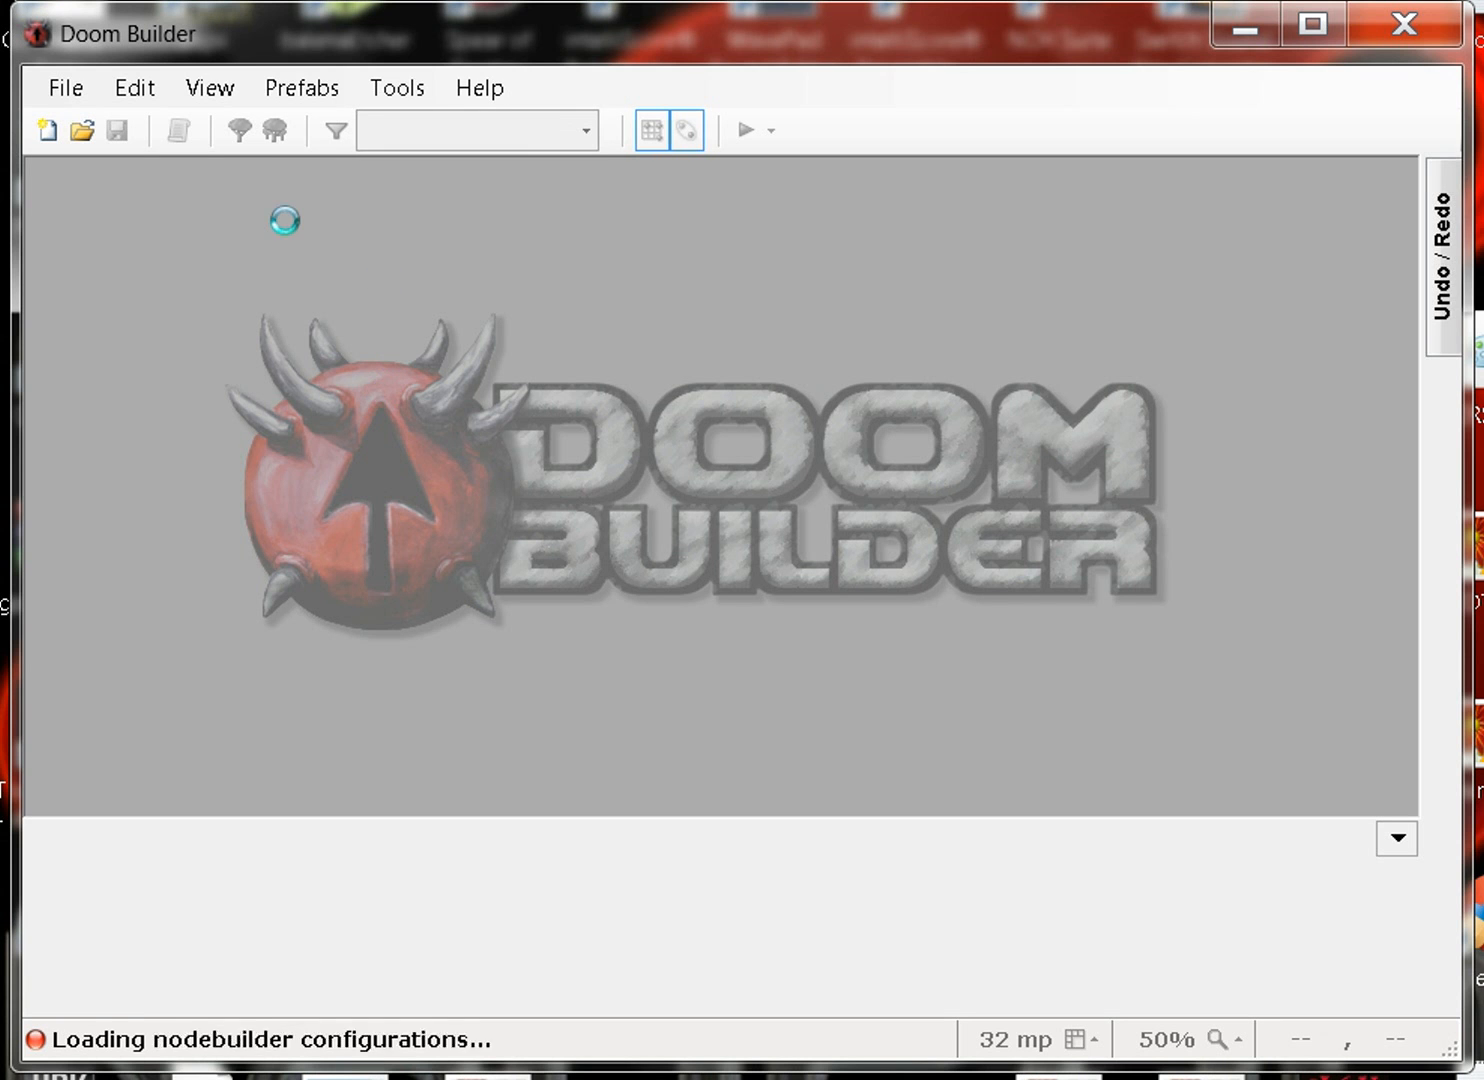
Step: Load MAP51 from PLUTONIA.wad via File > Open Map with the ZDoom configuration
{"action": "left_click", "coordinate": [64, 88]}
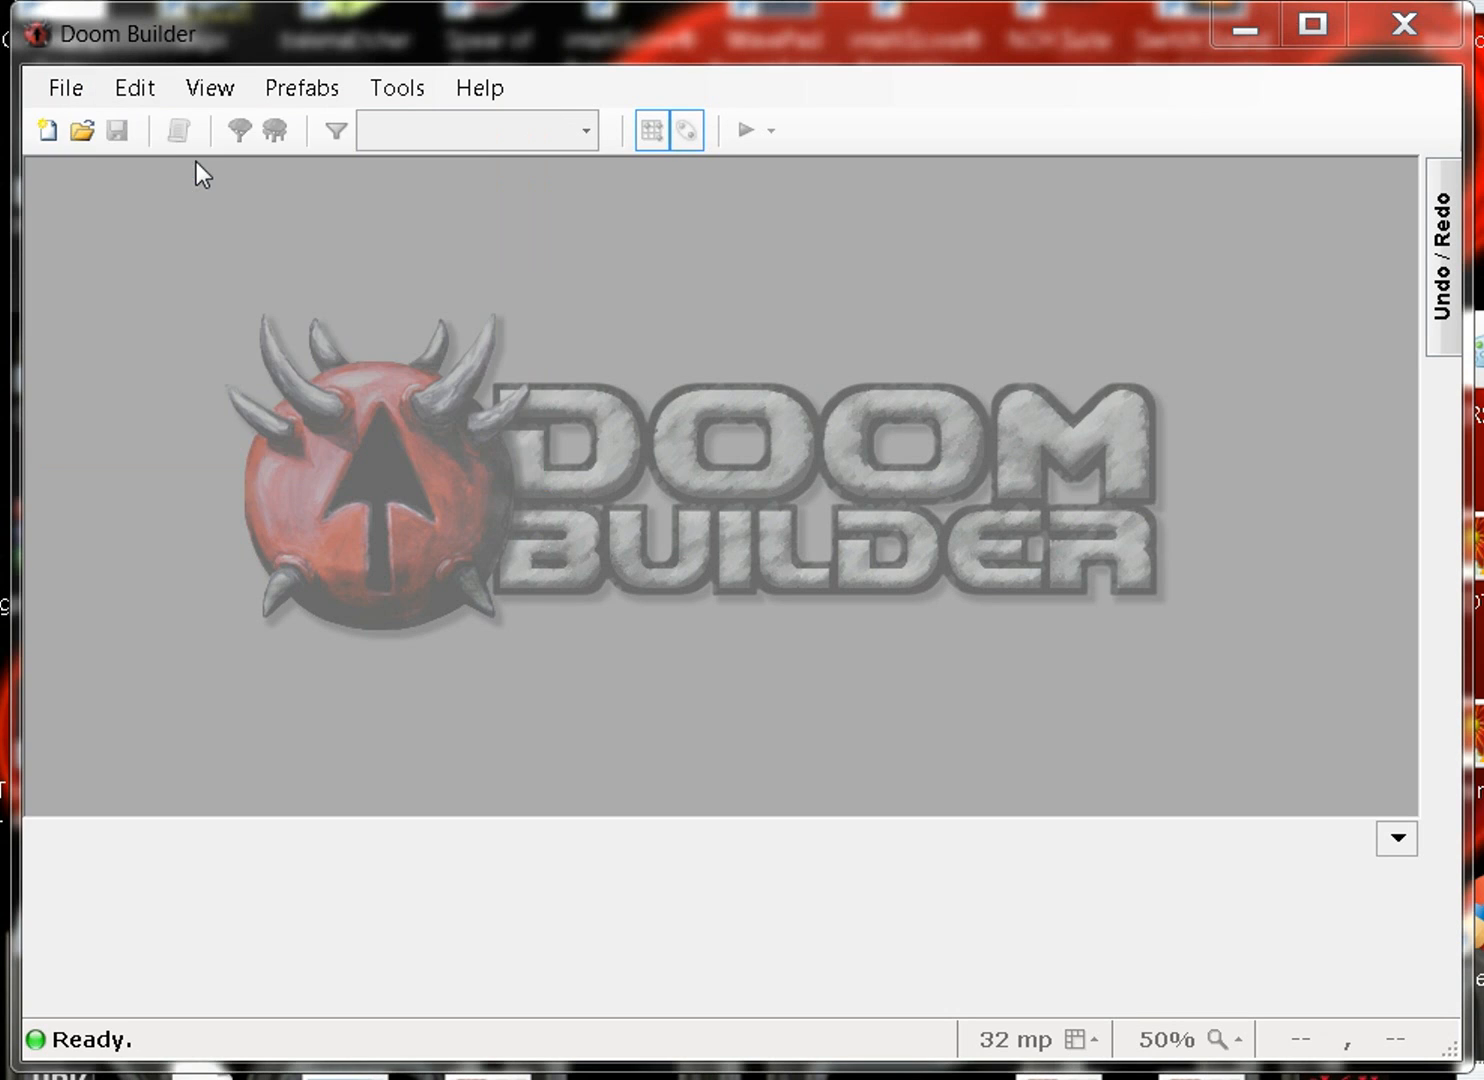
{"action": "left_click", "coordinate": [82, 130]}
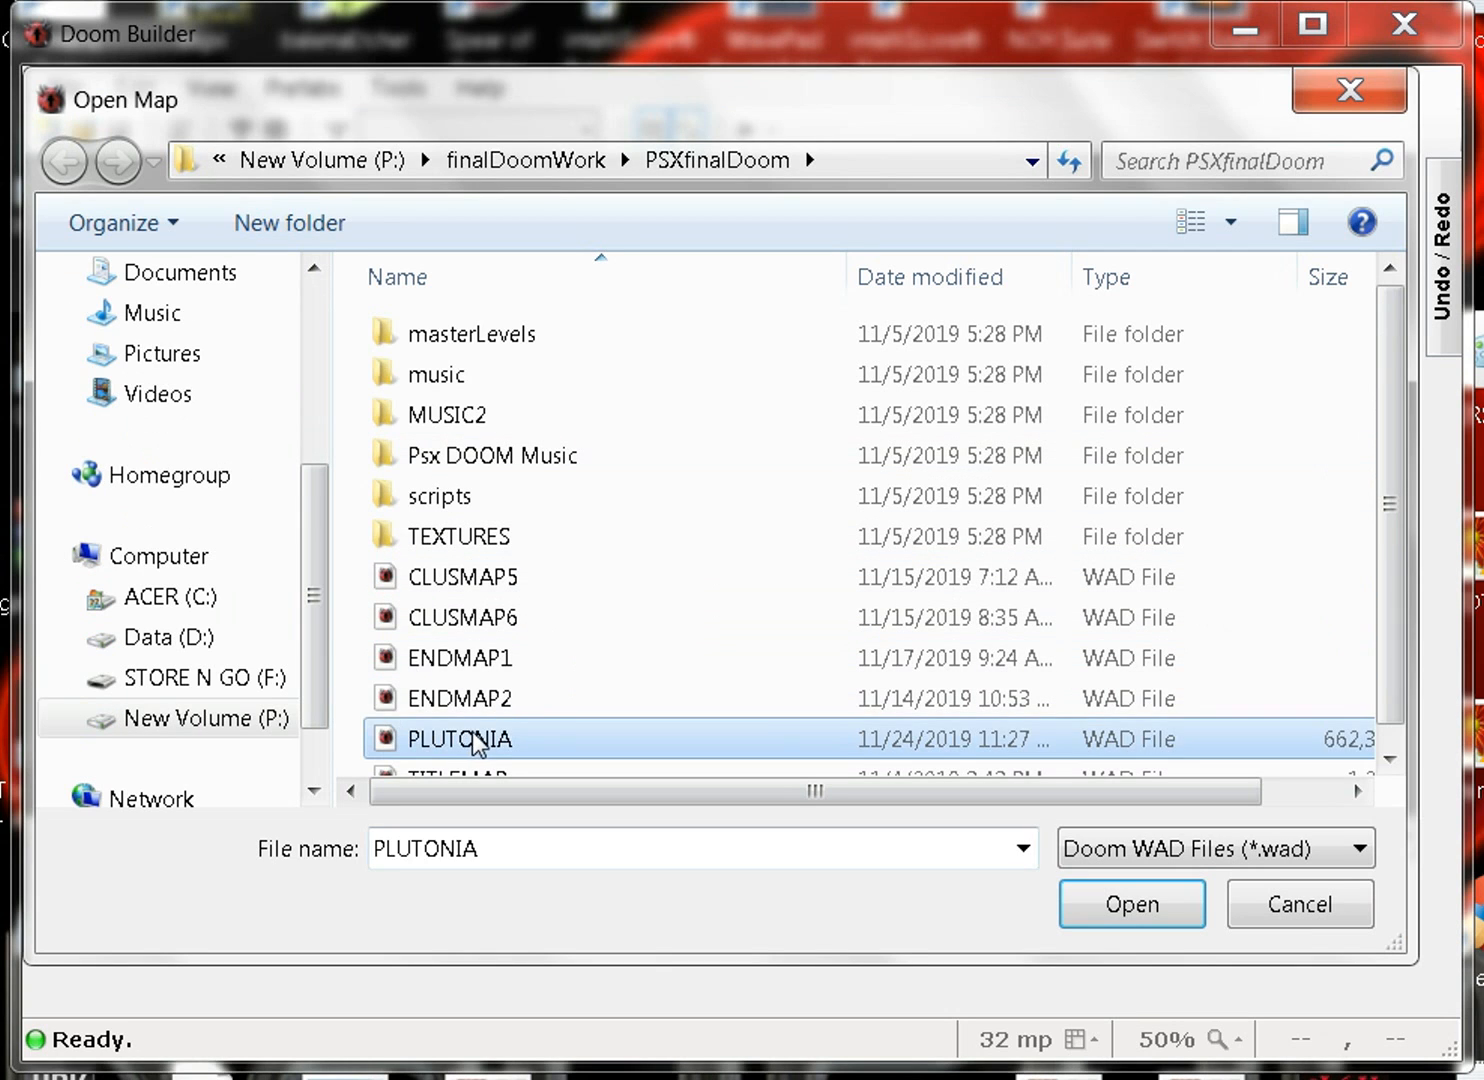
{"action": "left_click", "coordinate": [1132, 904]}
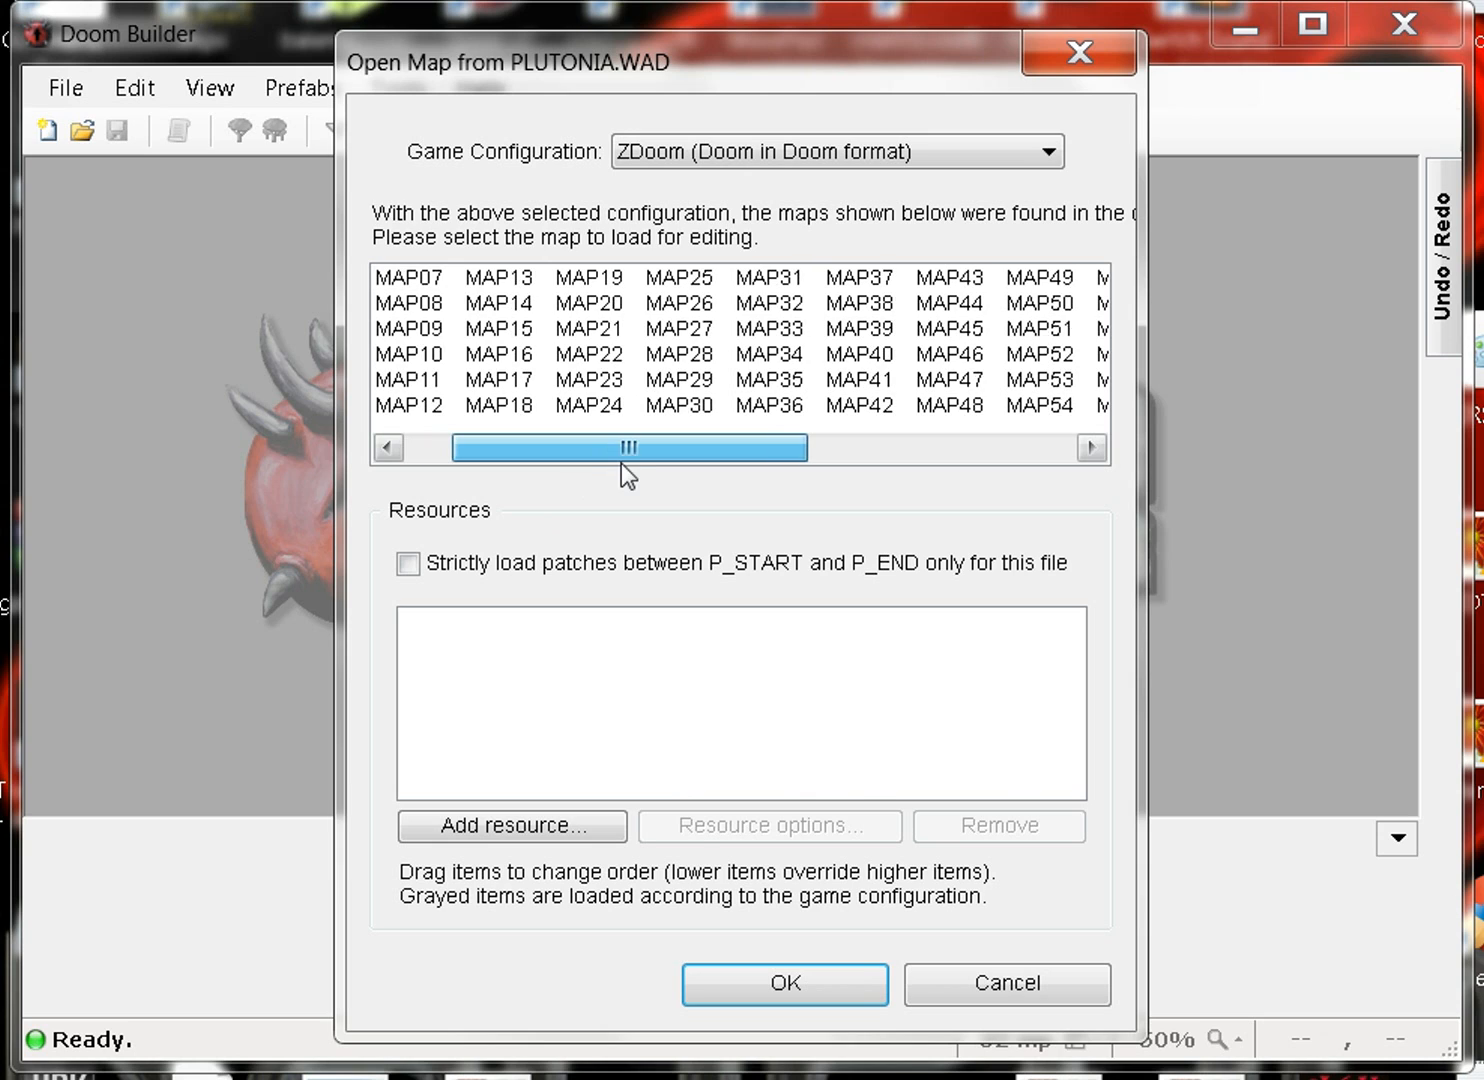
{"action": "left_click", "coordinate": [1040, 328]}
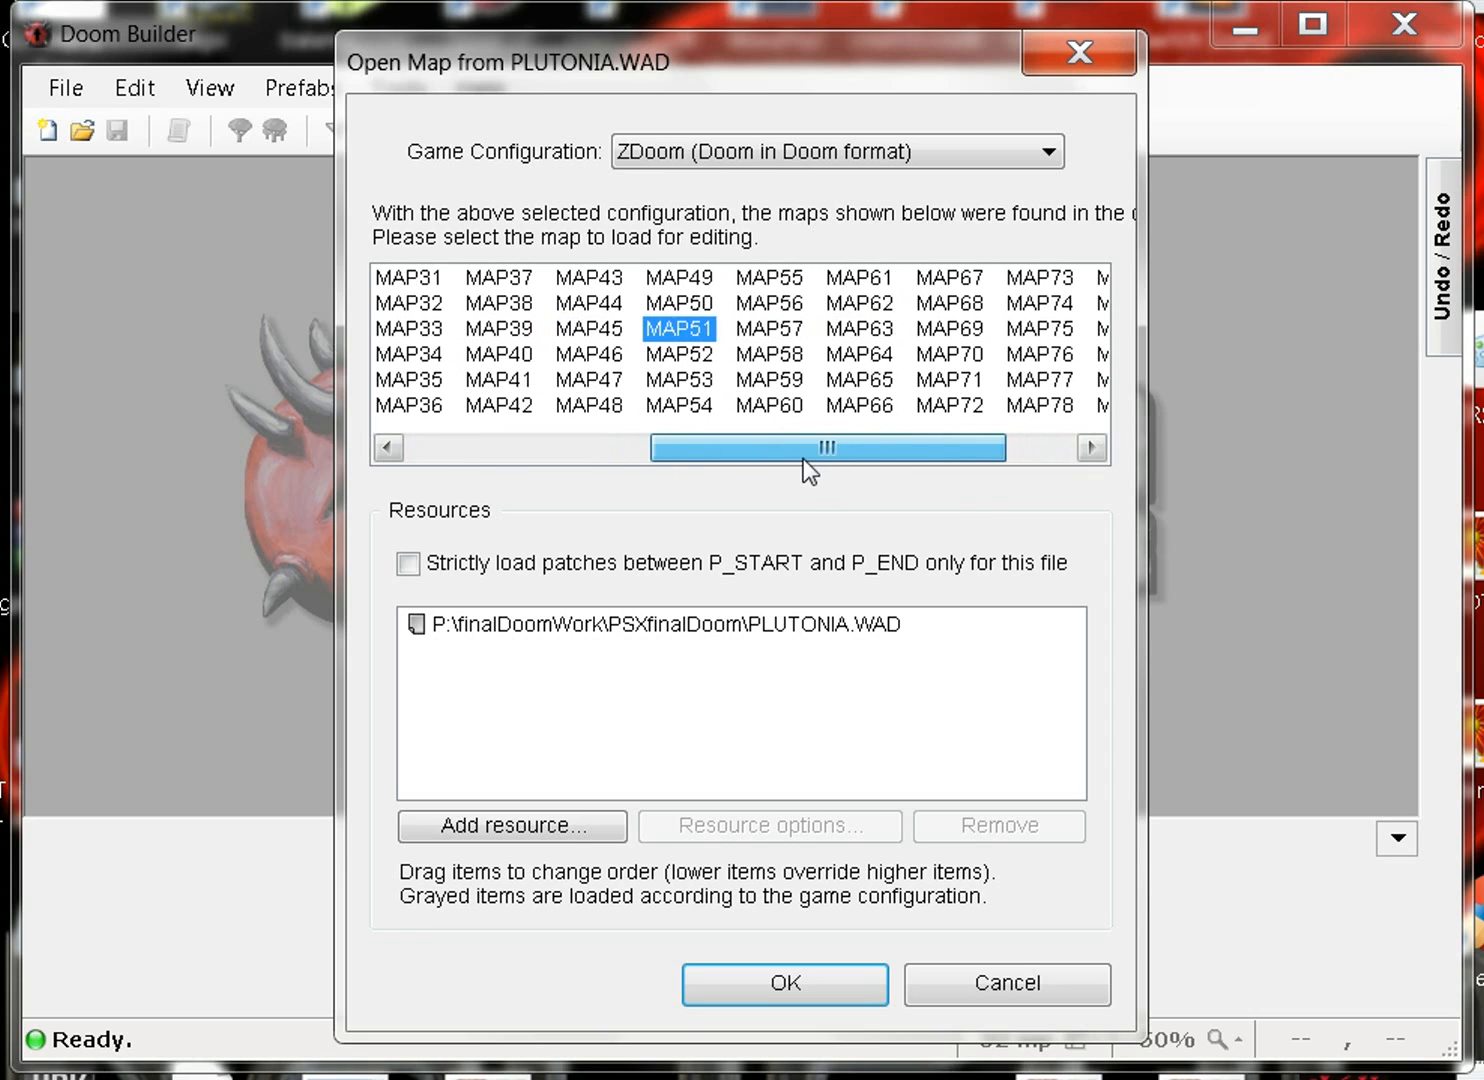
{"action": "mouse_move", "coordinate": [878, 360]}
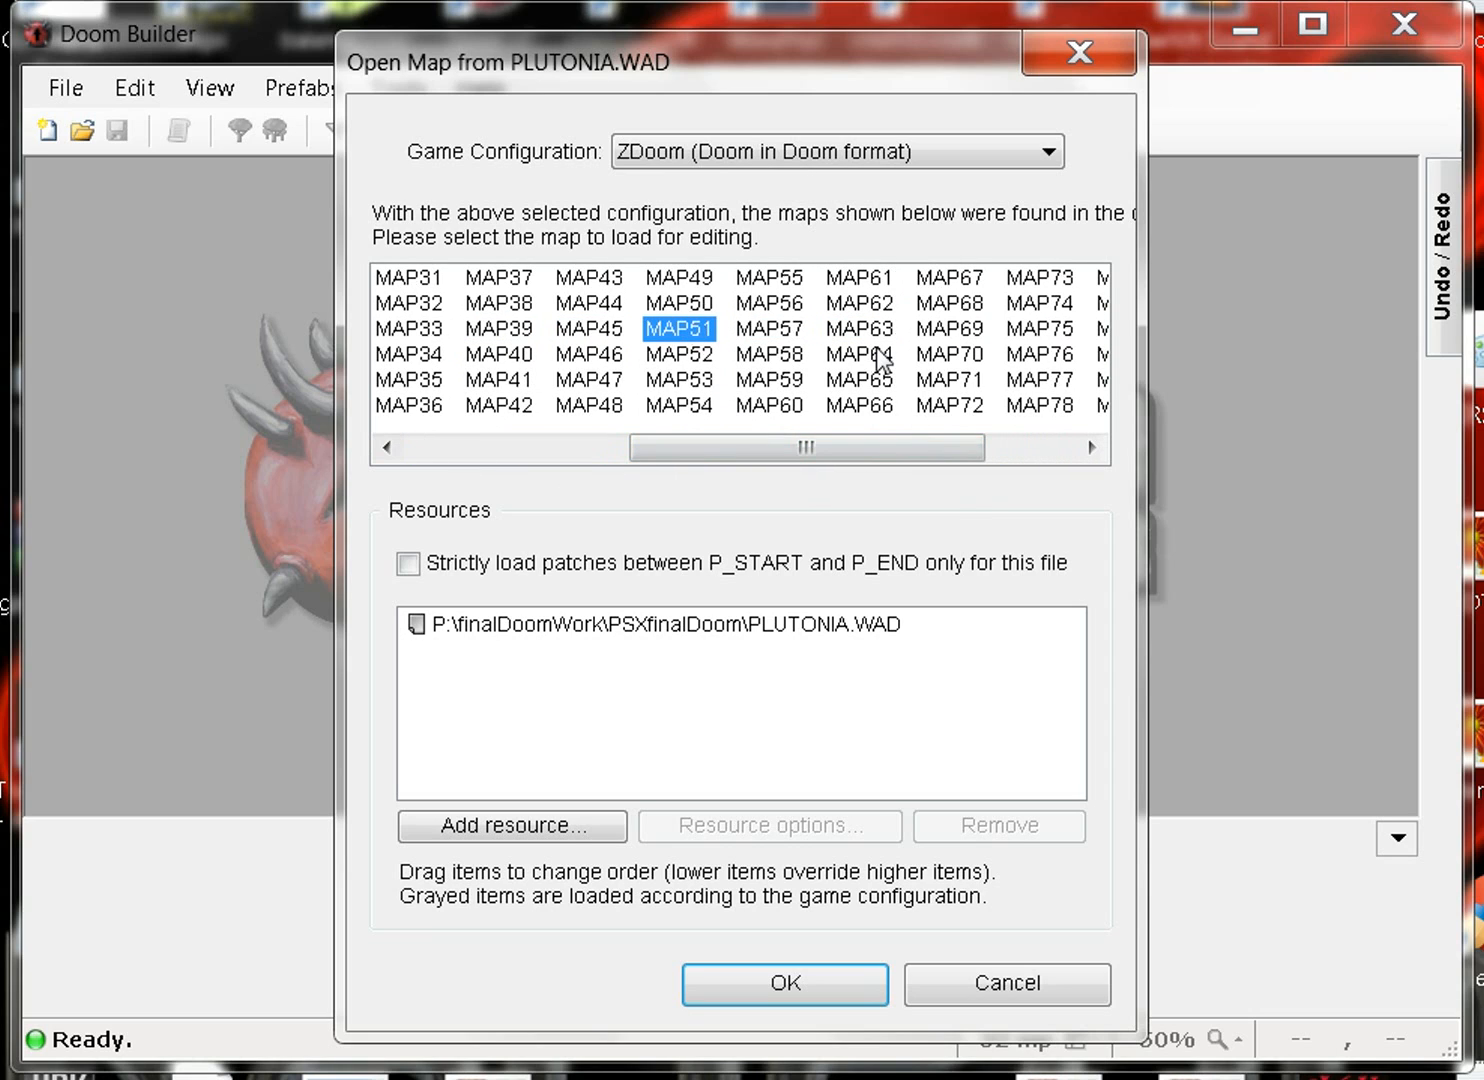
{"action": "mouse_move", "coordinate": [748, 728]}
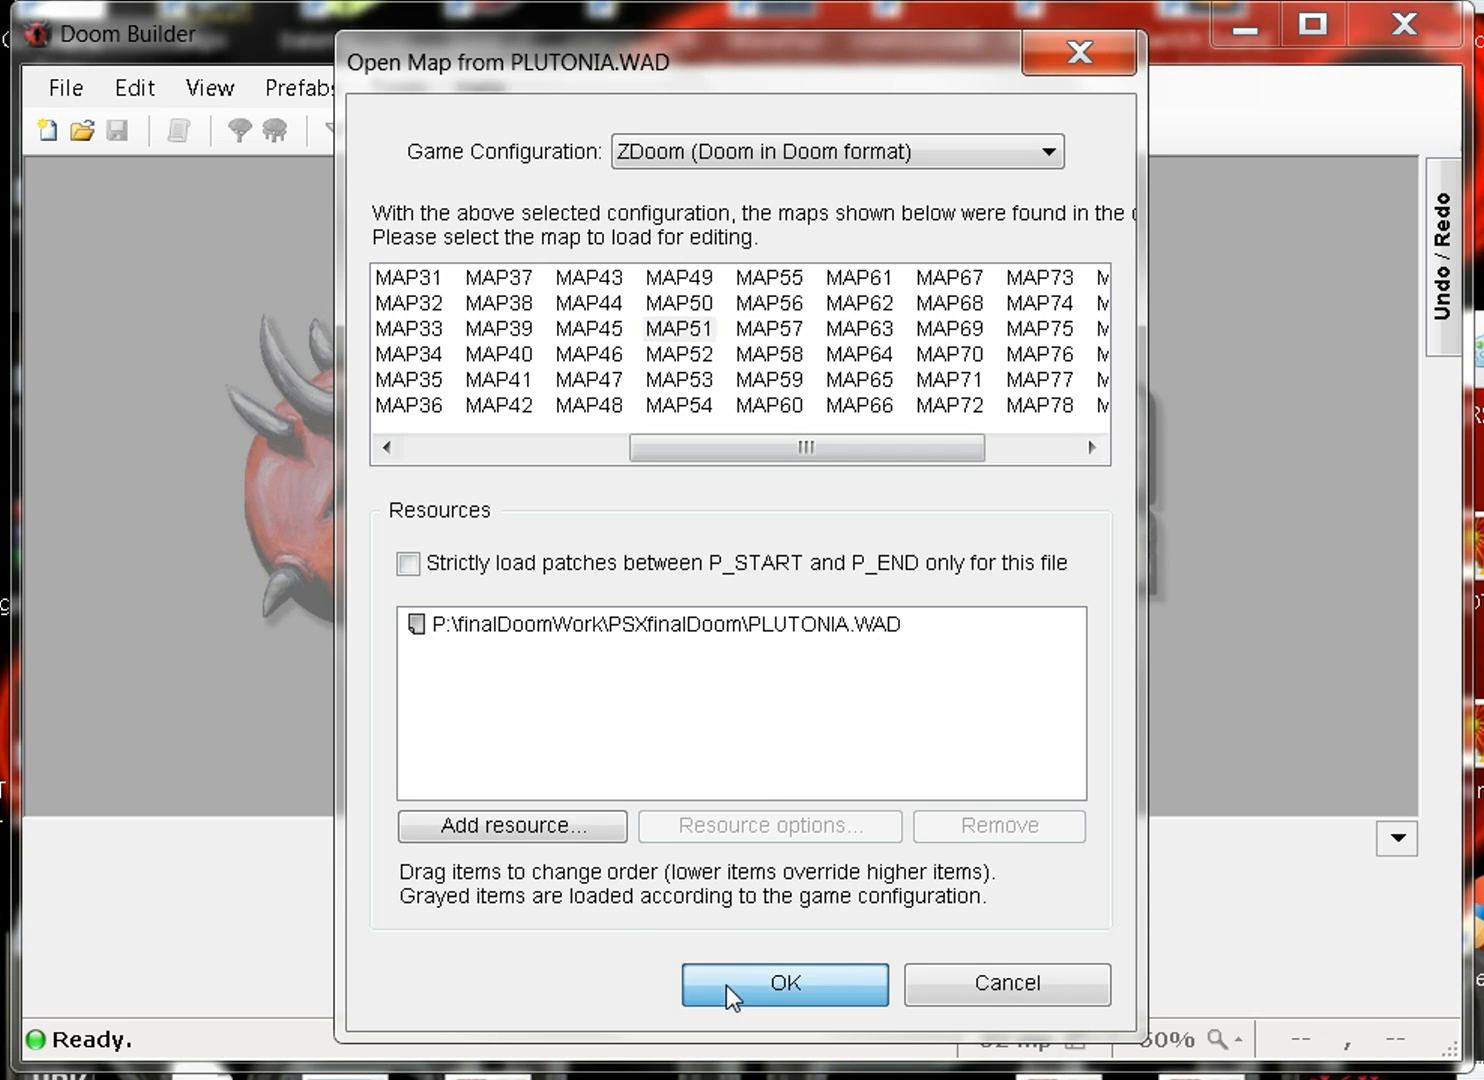
{"action": "left_click", "coordinate": [784, 984]}
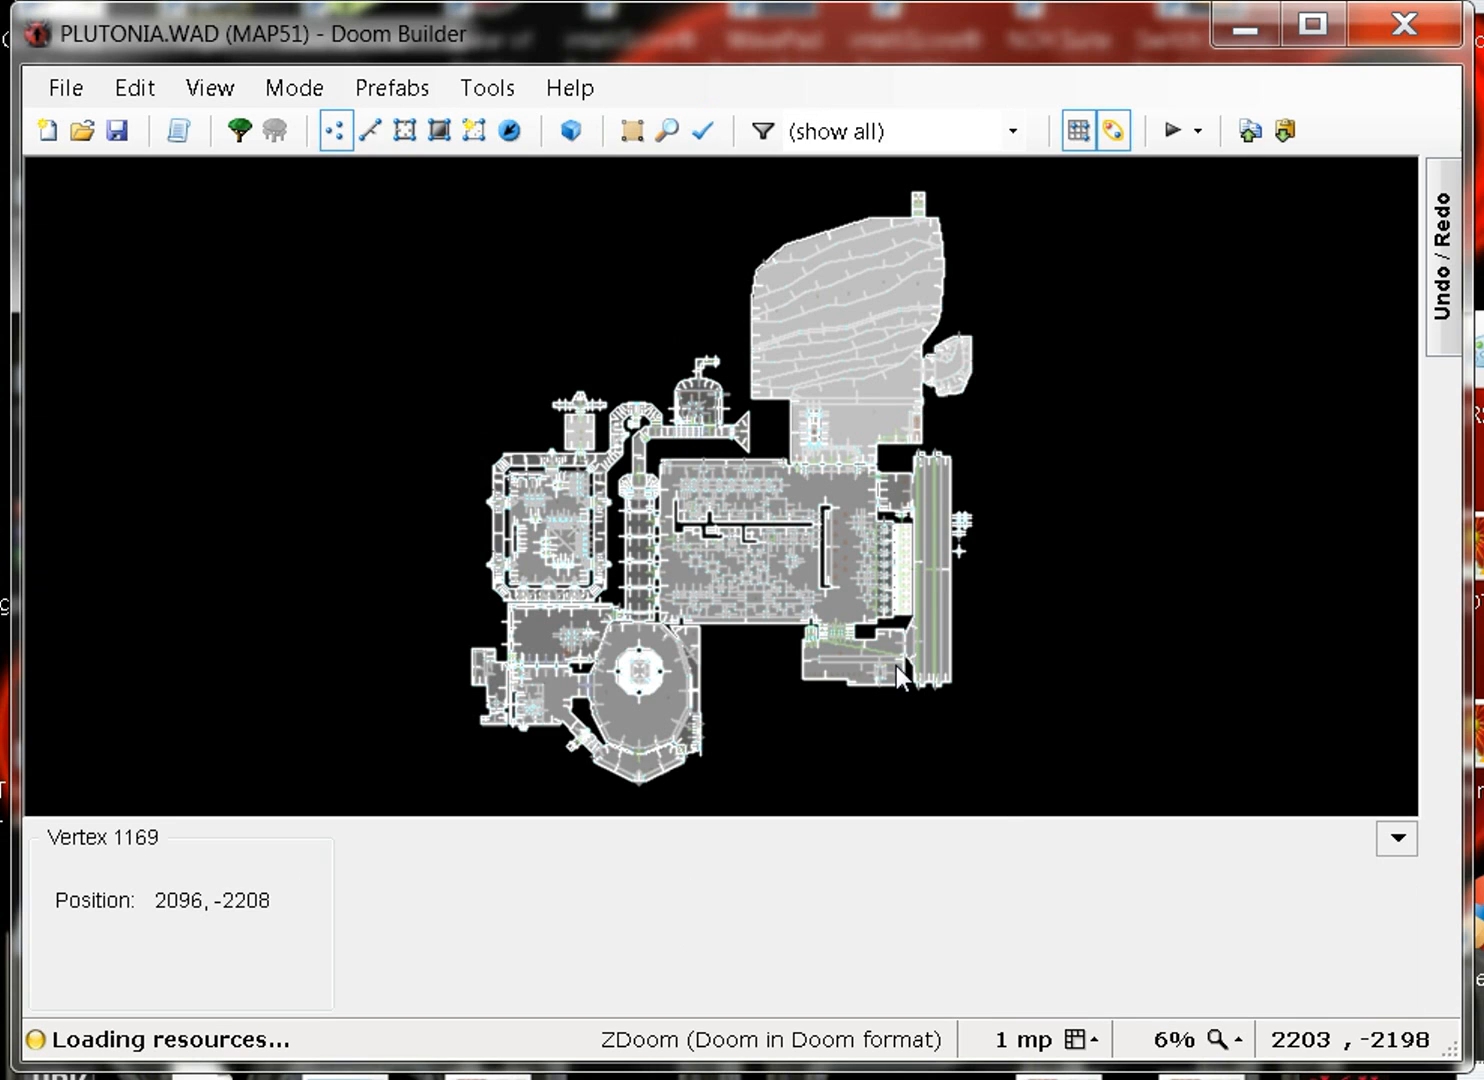
Step: Zoom around the MAP51 layout in Vertices Mode, then enter the 3D Visual Mode
{"action": "scroll", "scroll_direction": "up", "scroll_amount": 3}
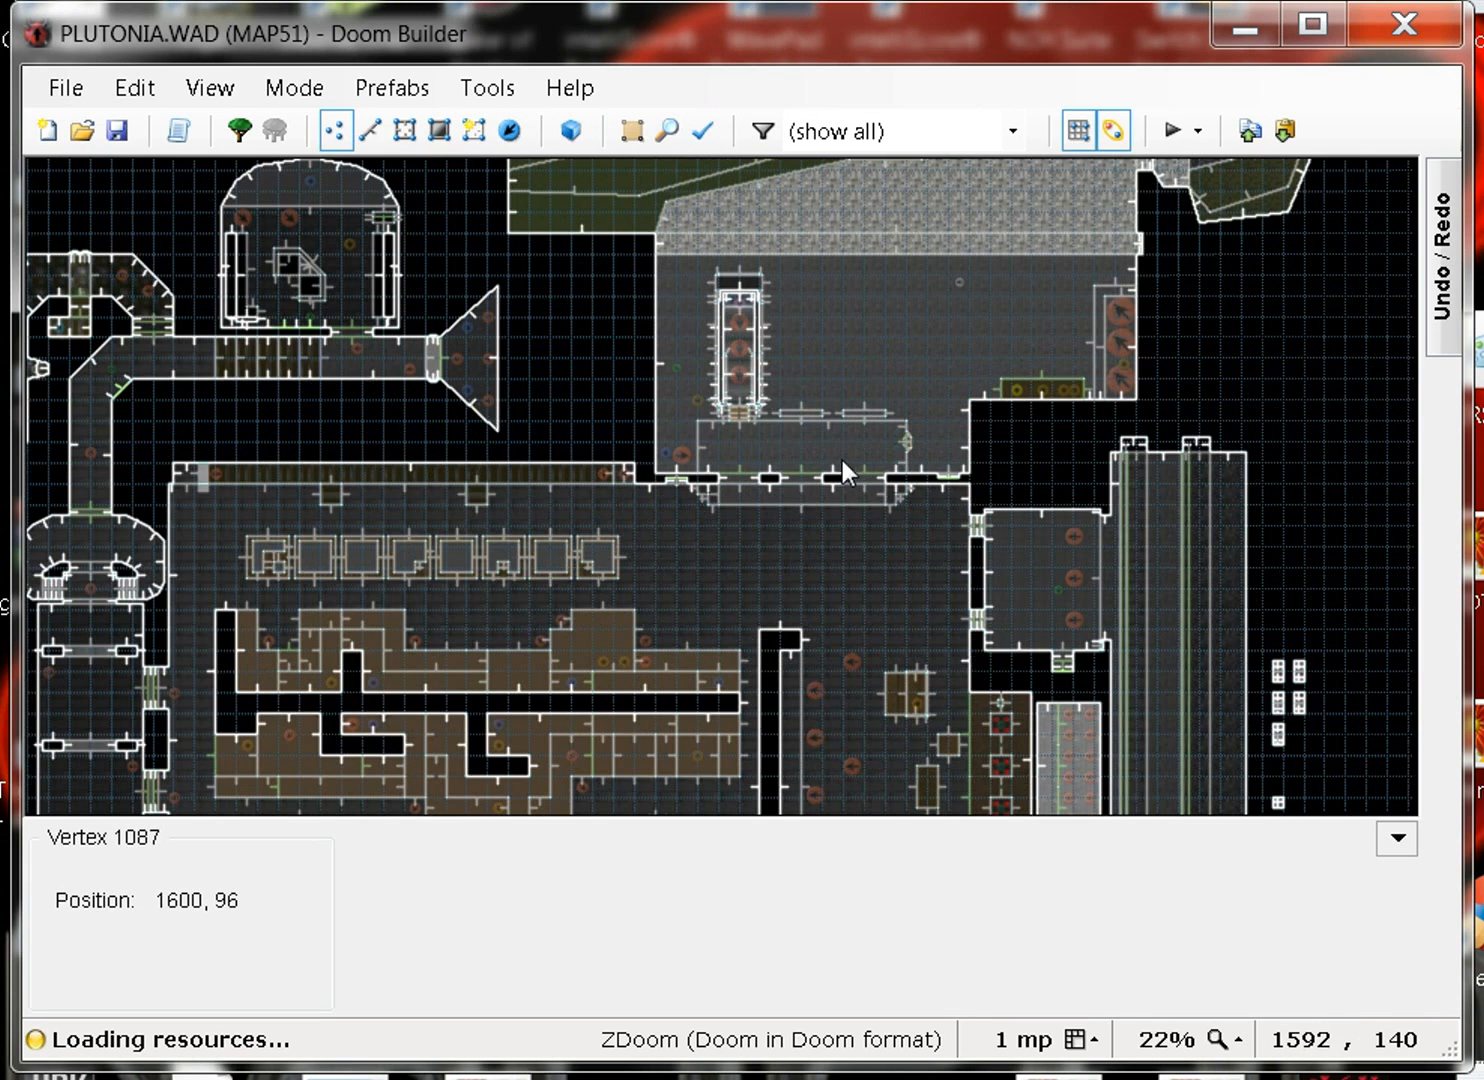
{"action": "scroll", "scroll_direction": "up", "scroll_amount": 3}
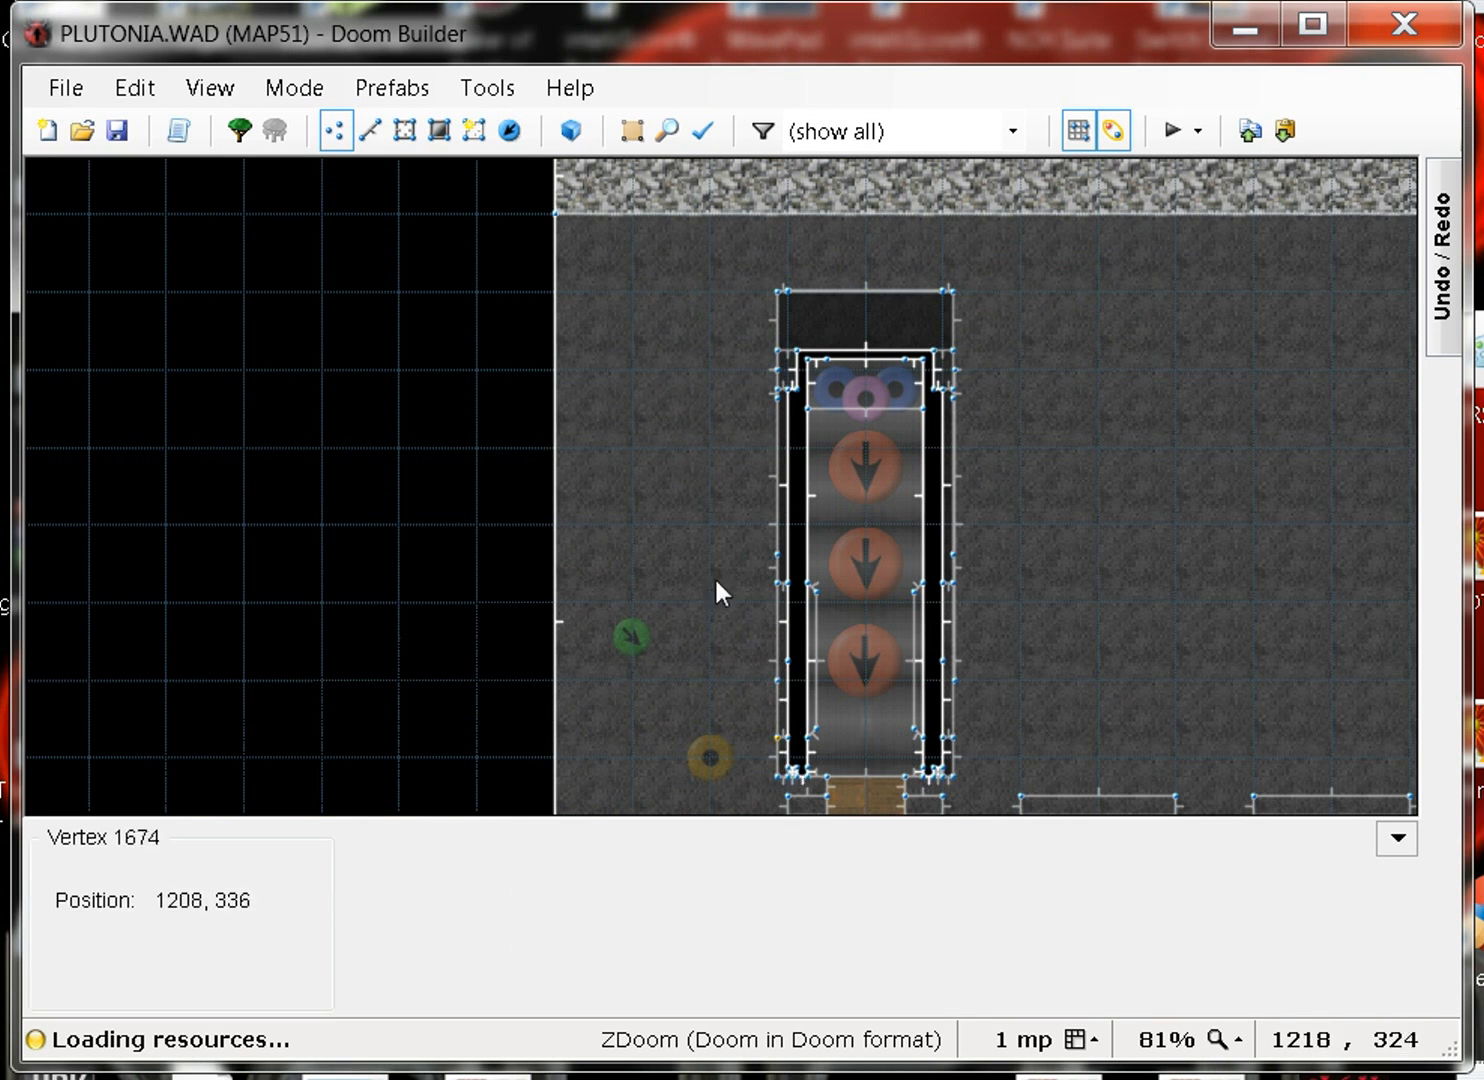
{"action": "scroll", "scroll_direction": "down", "scroll_amount": 3}
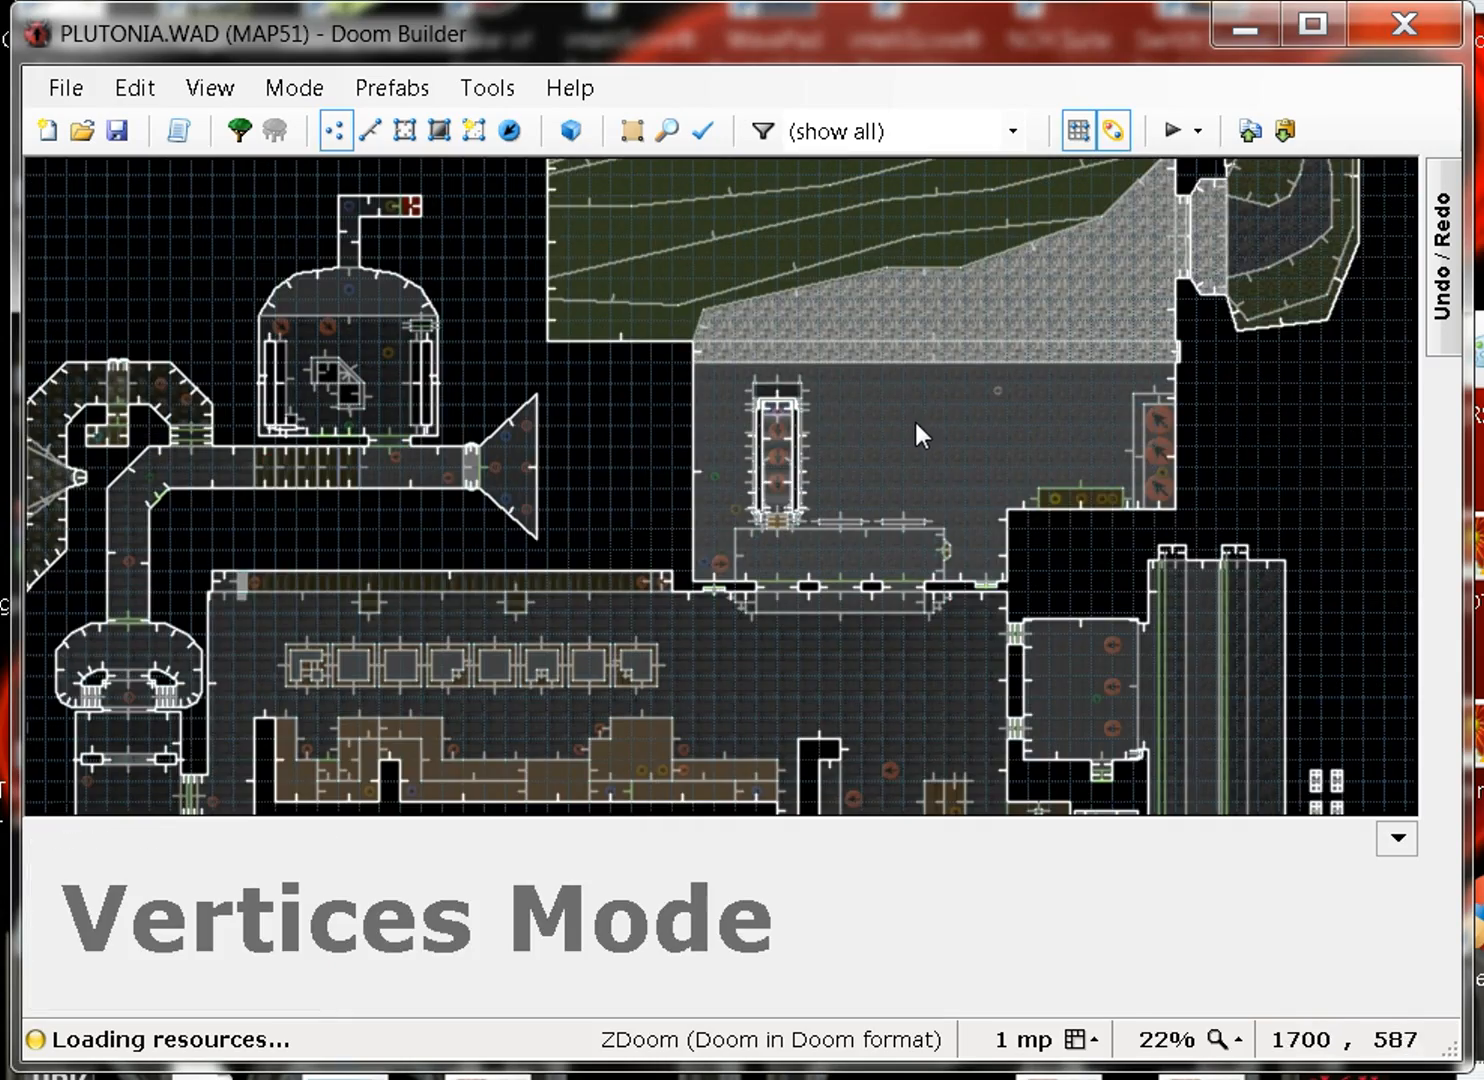
{"action": "scroll", "scroll_direction": "down", "scroll_amount": 3}
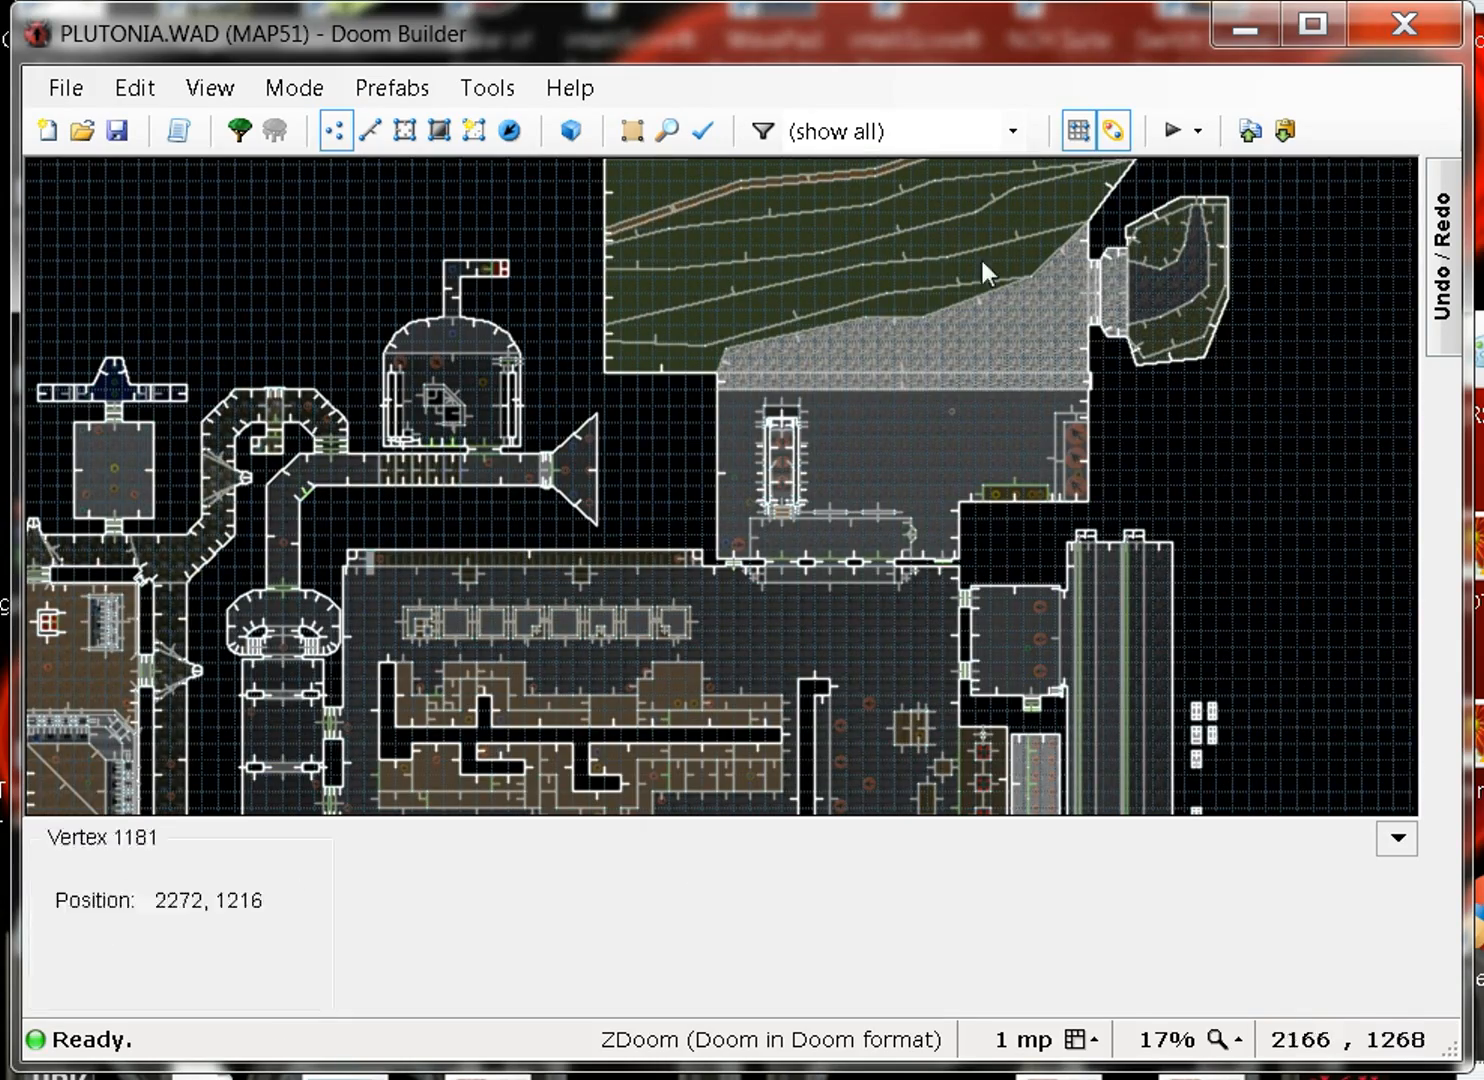
{"action": "left_click", "coordinate": [368, 130]}
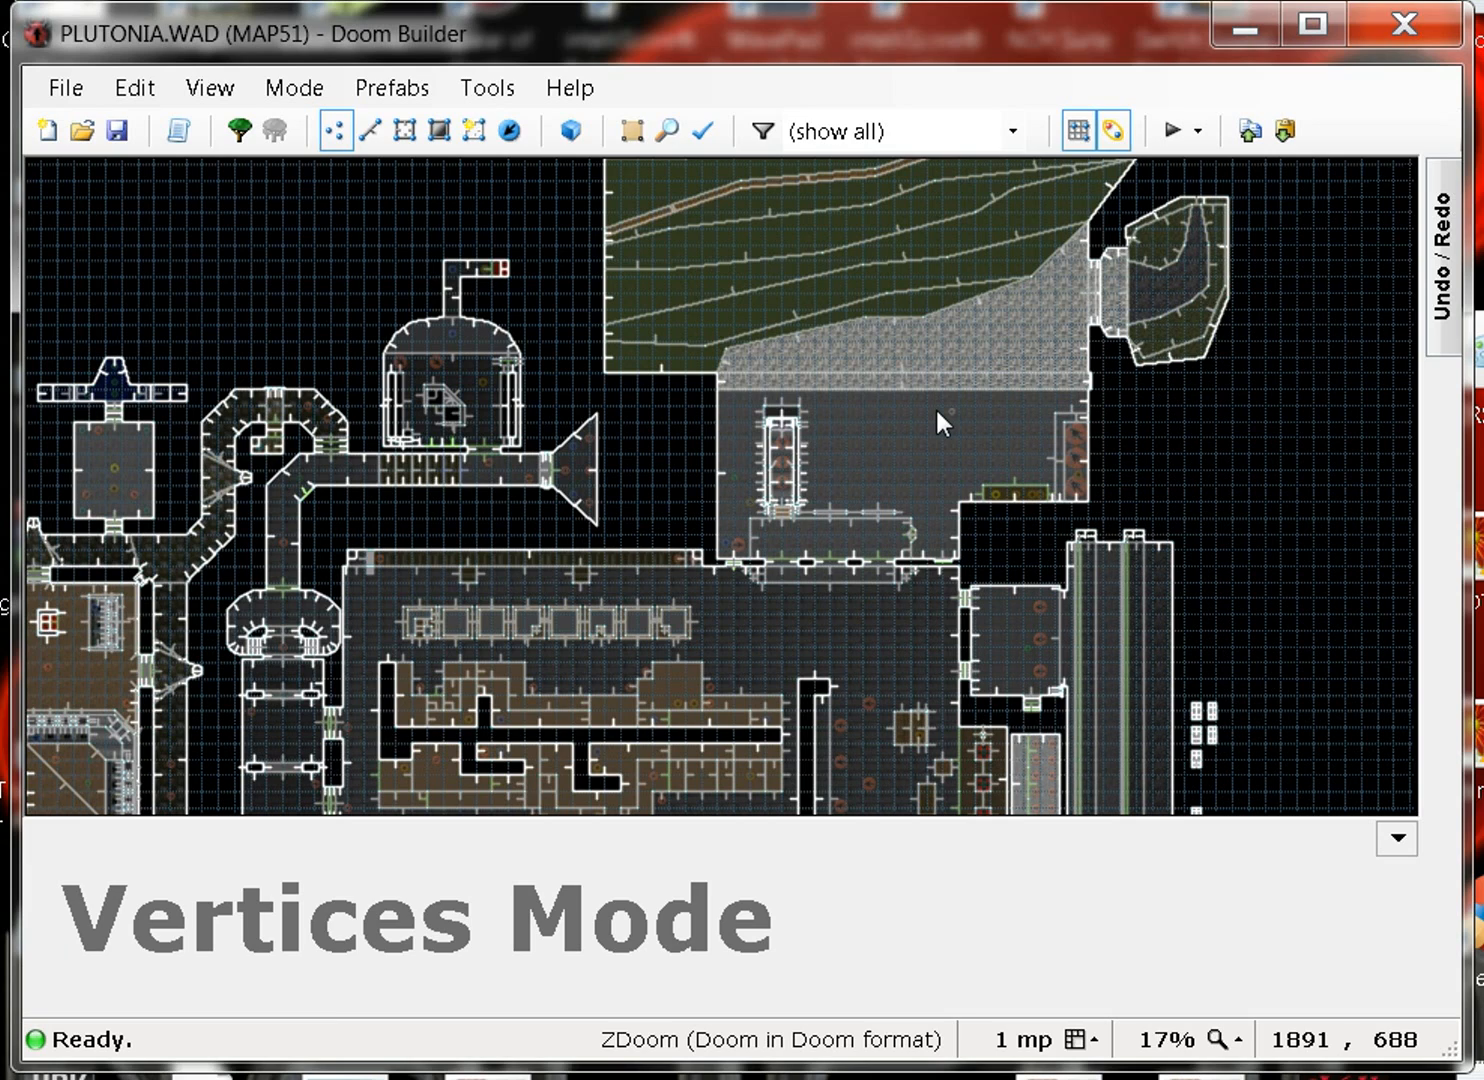
{"action": "mouse_move", "coordinate": [1170, 484]}
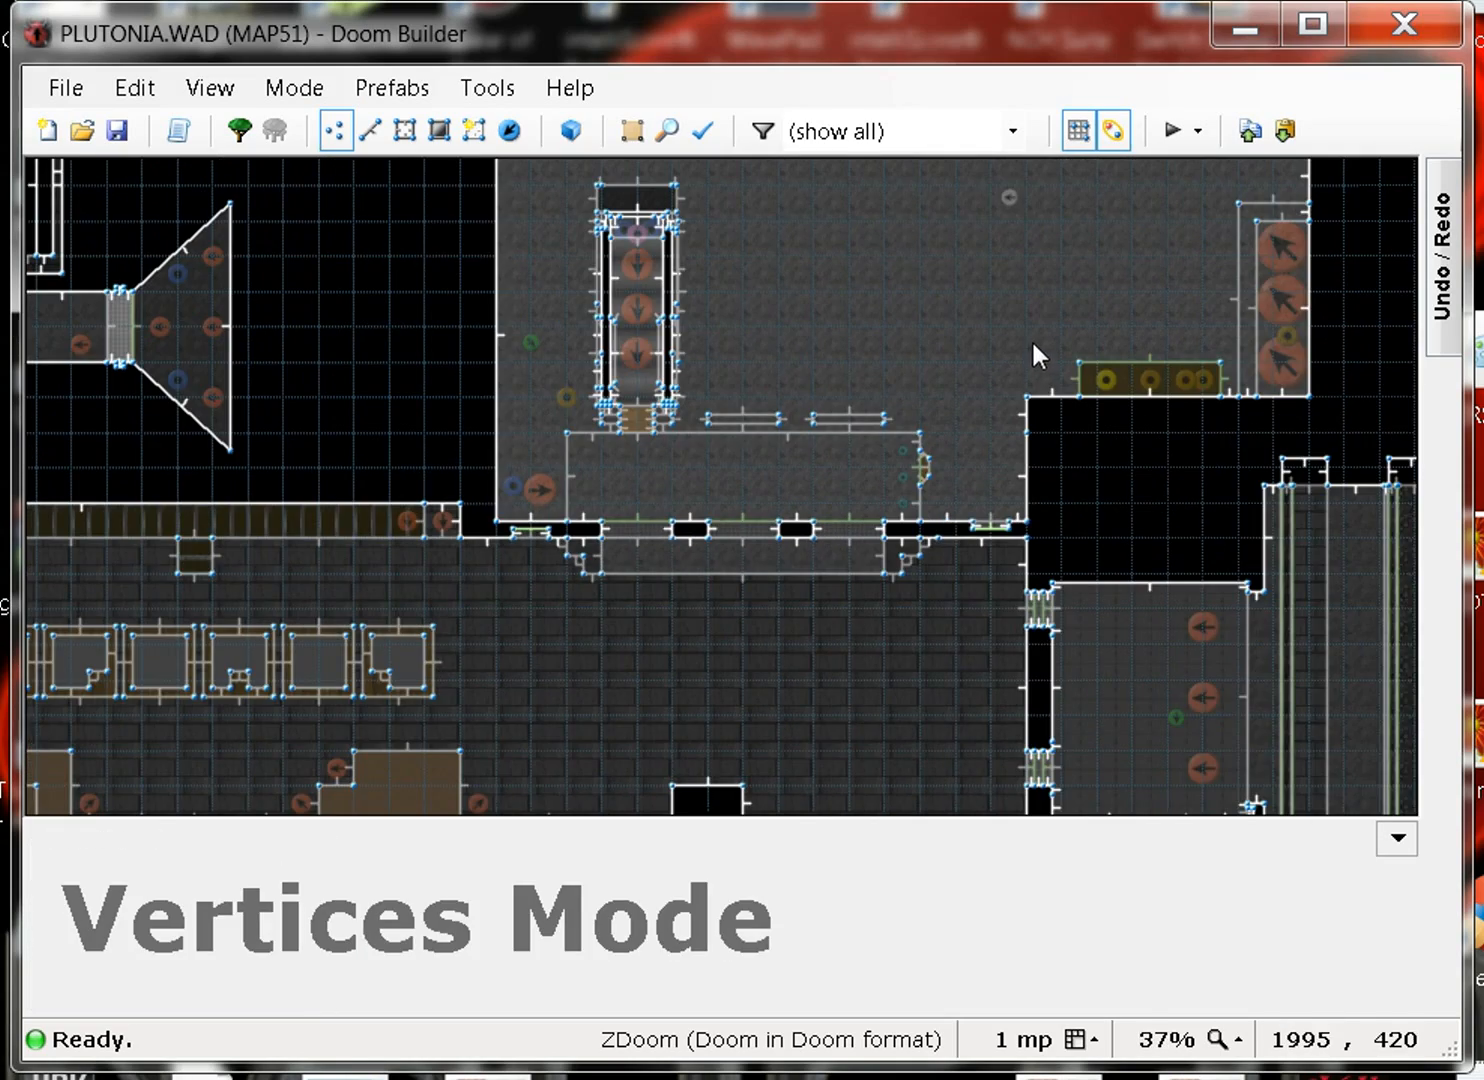
{"action": "mouse_move", "coordinate": [1030, 318]}
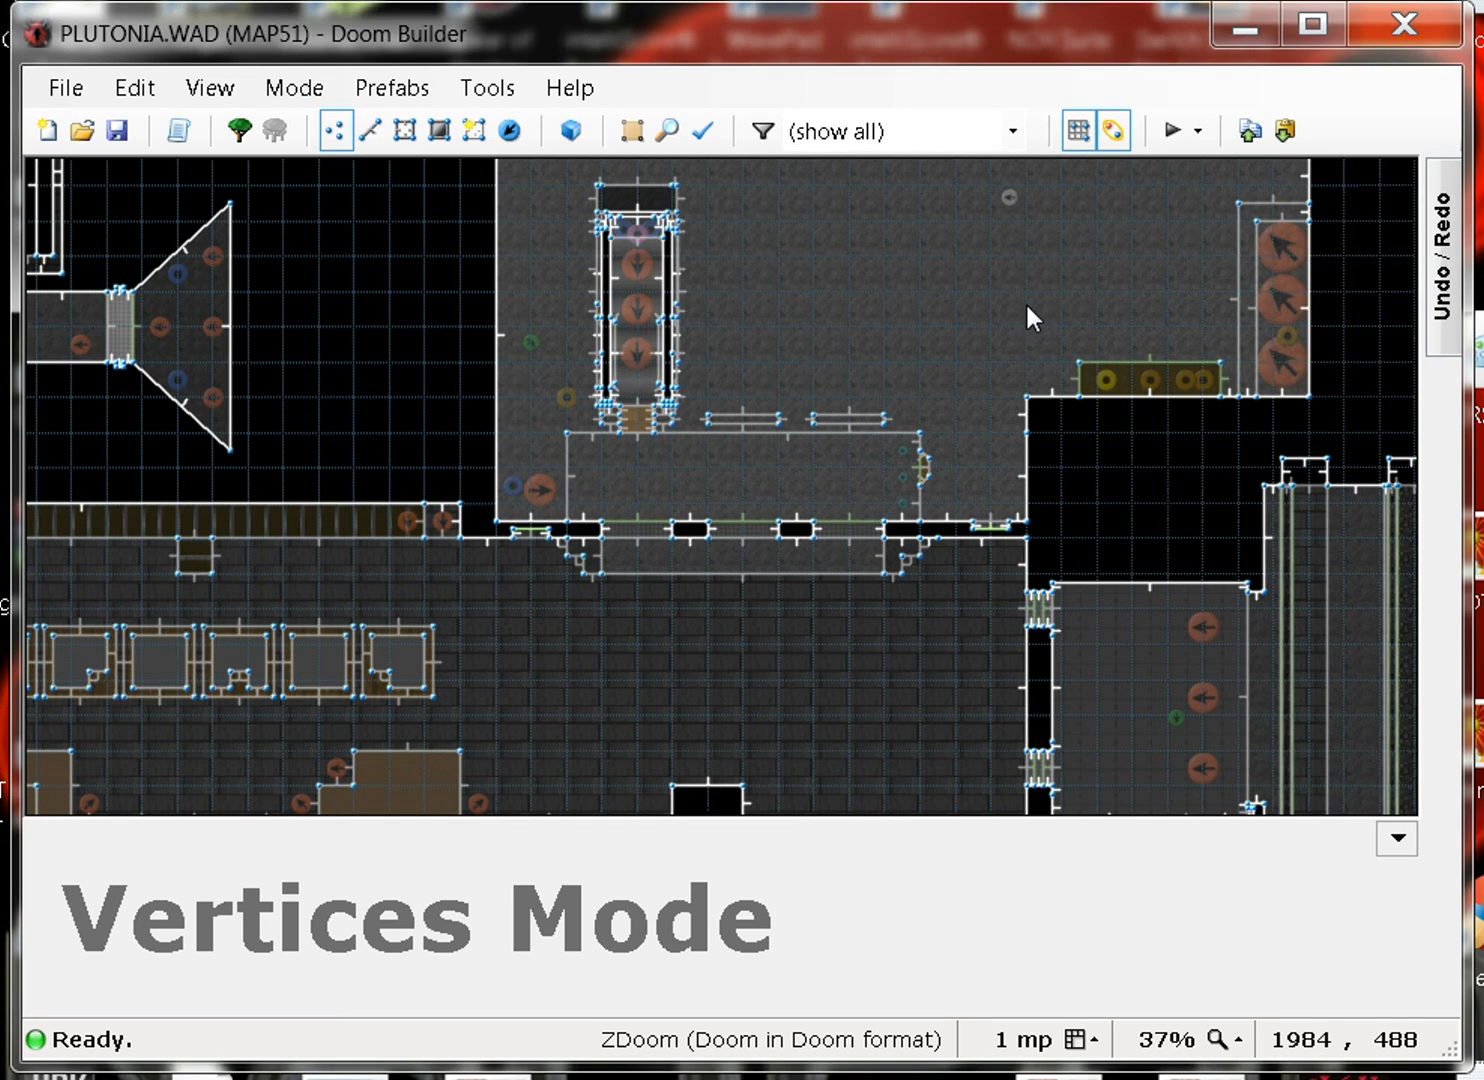
{"action": "left_click", "coordinate": [570, 132]}
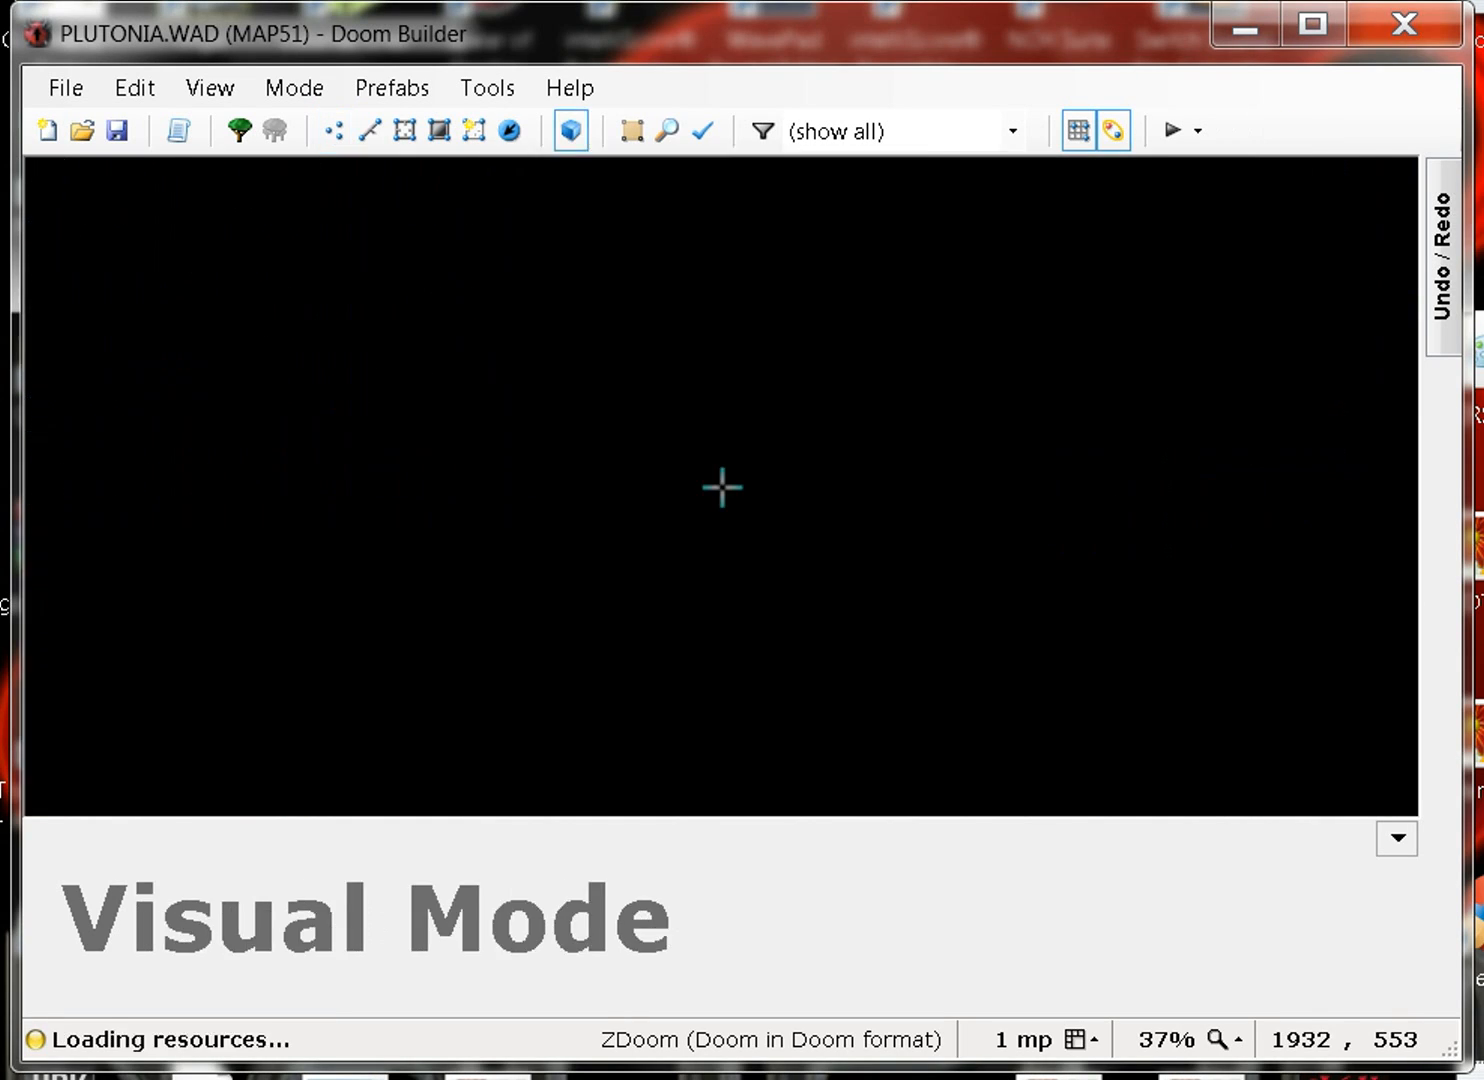